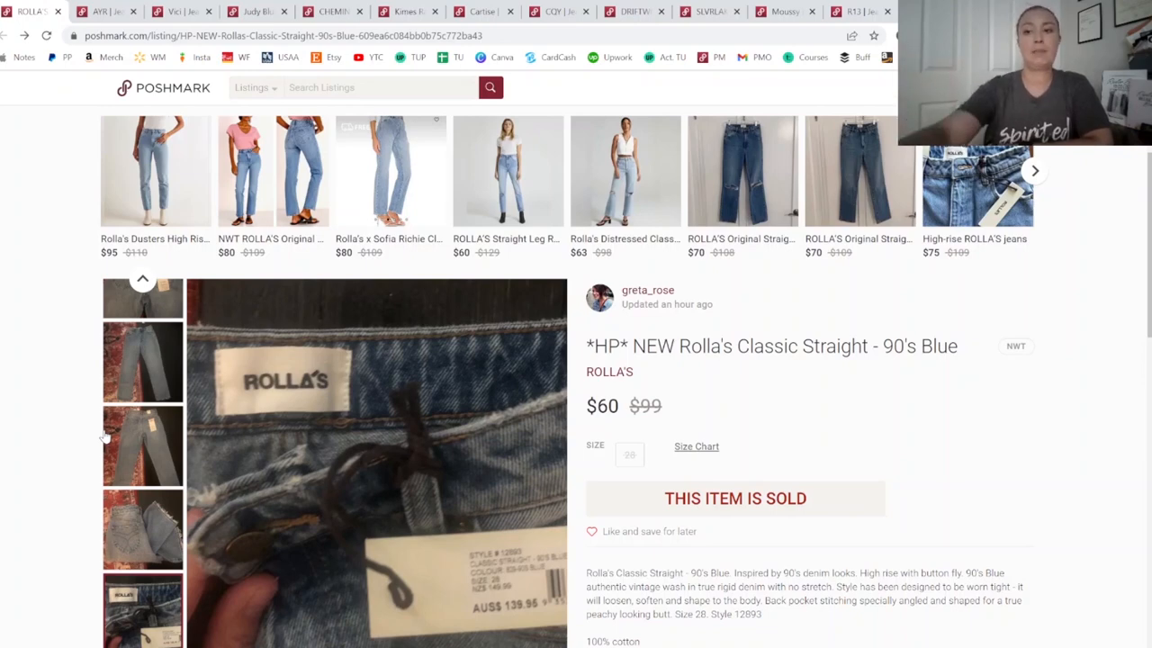
Scroll the Rolla's Classic Straight listing down toward its People also searched keywords
scroll(down, 3)
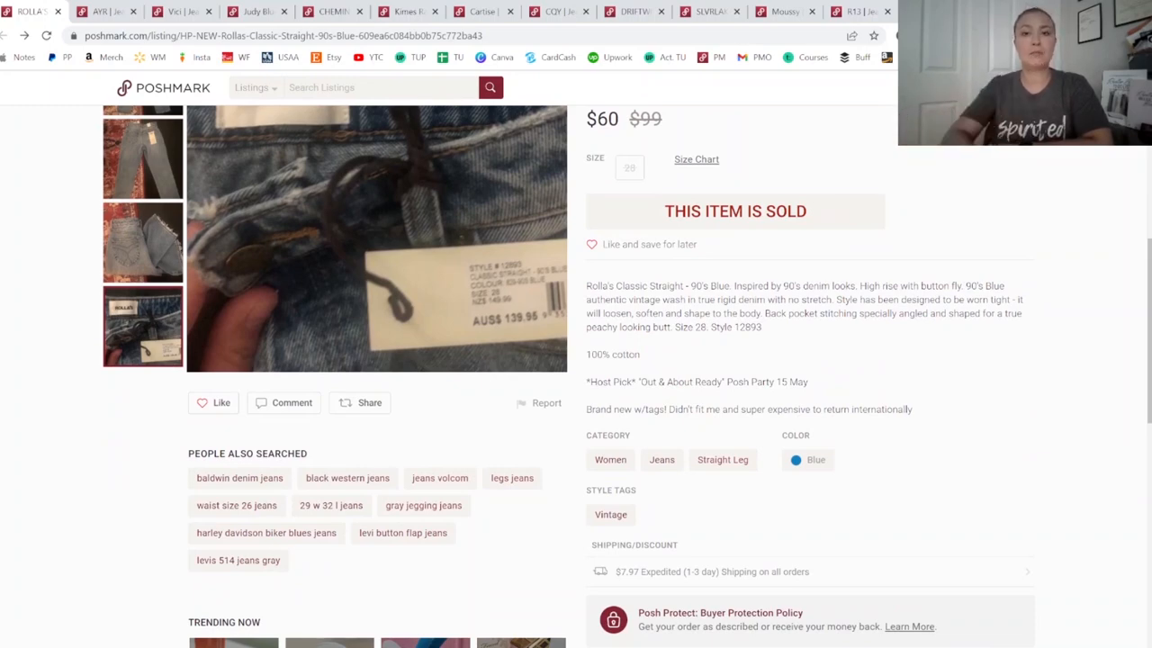
mouse_move(151, 450)
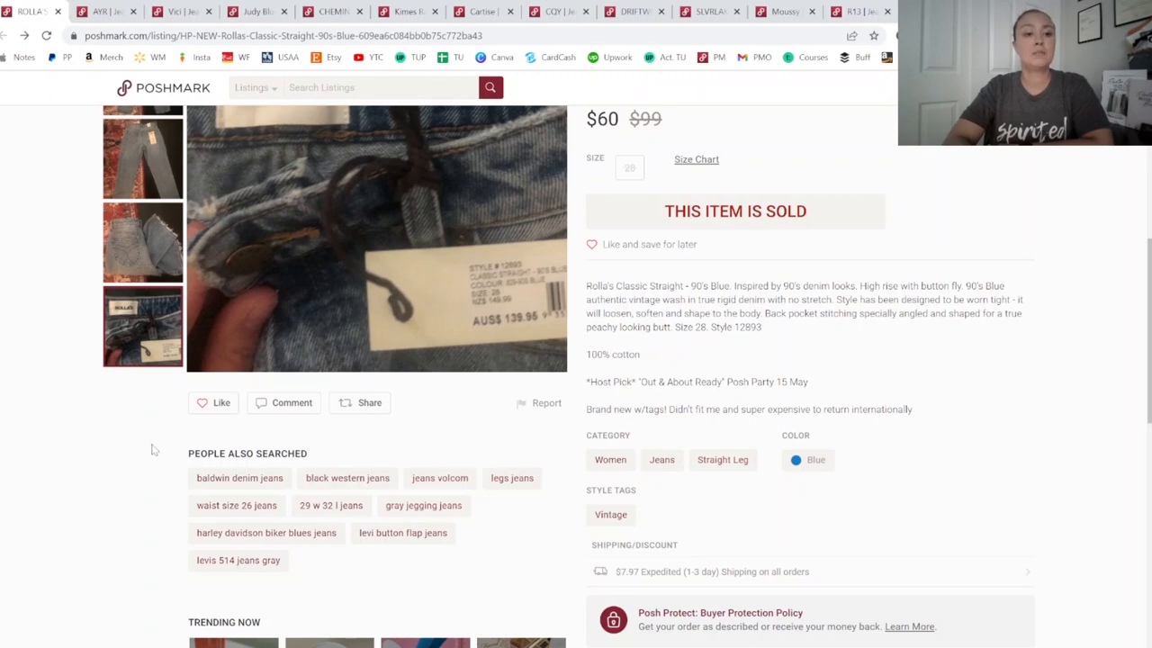
mouse_move(311, 457)
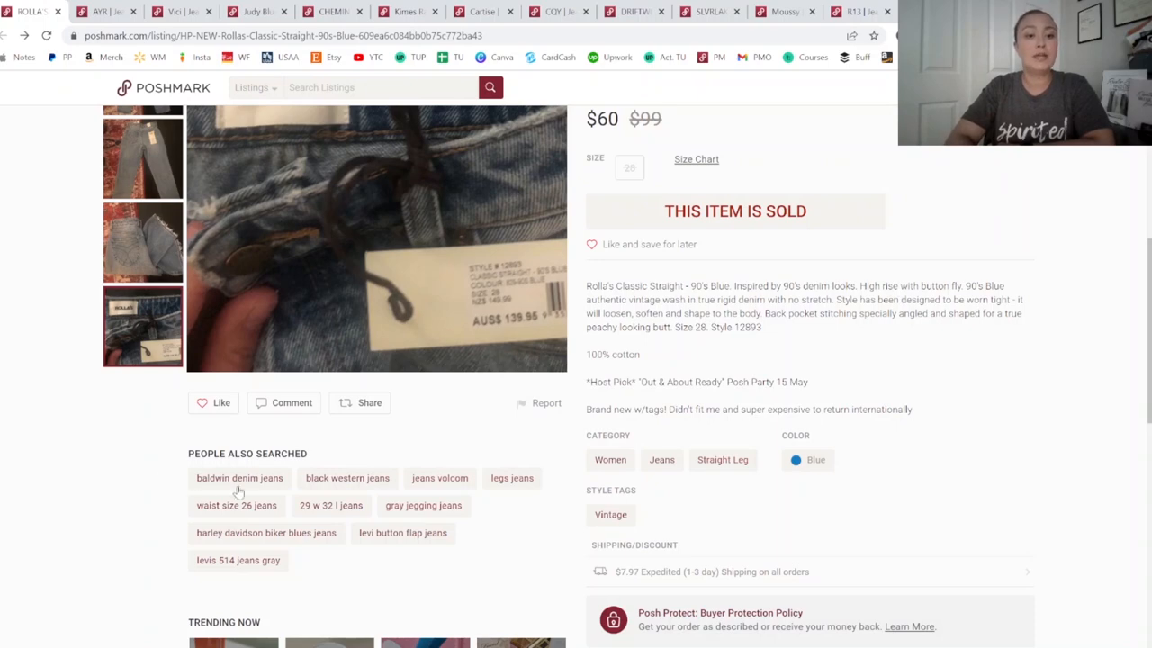
mouse_move(373, 486)
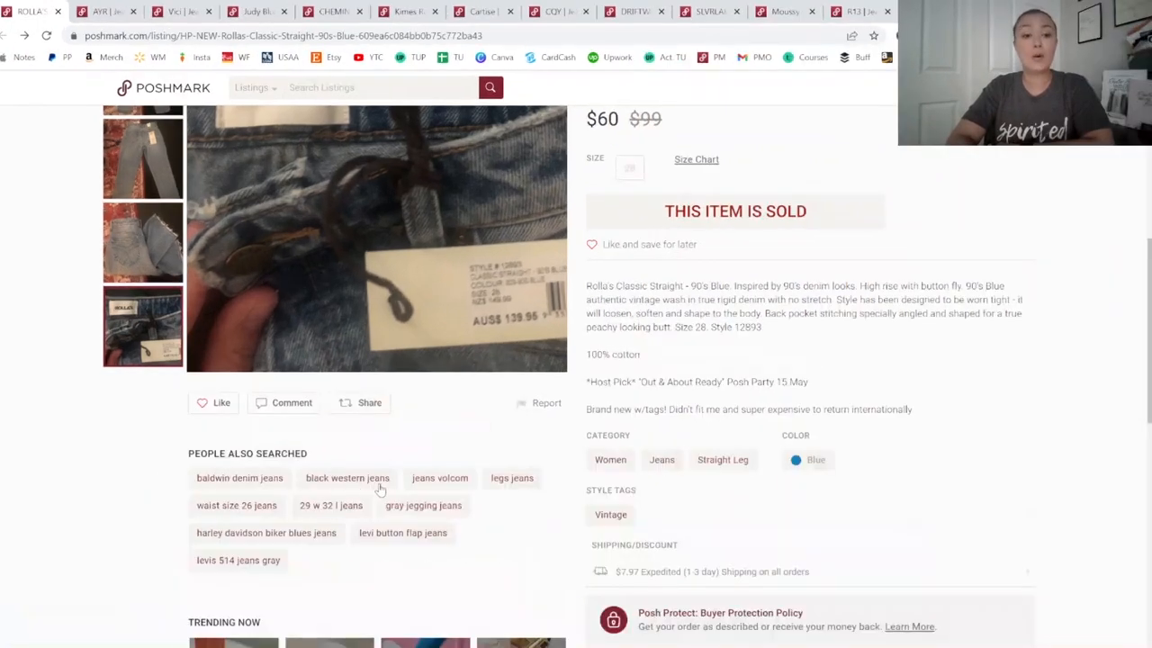
mouse_move(440, 486)
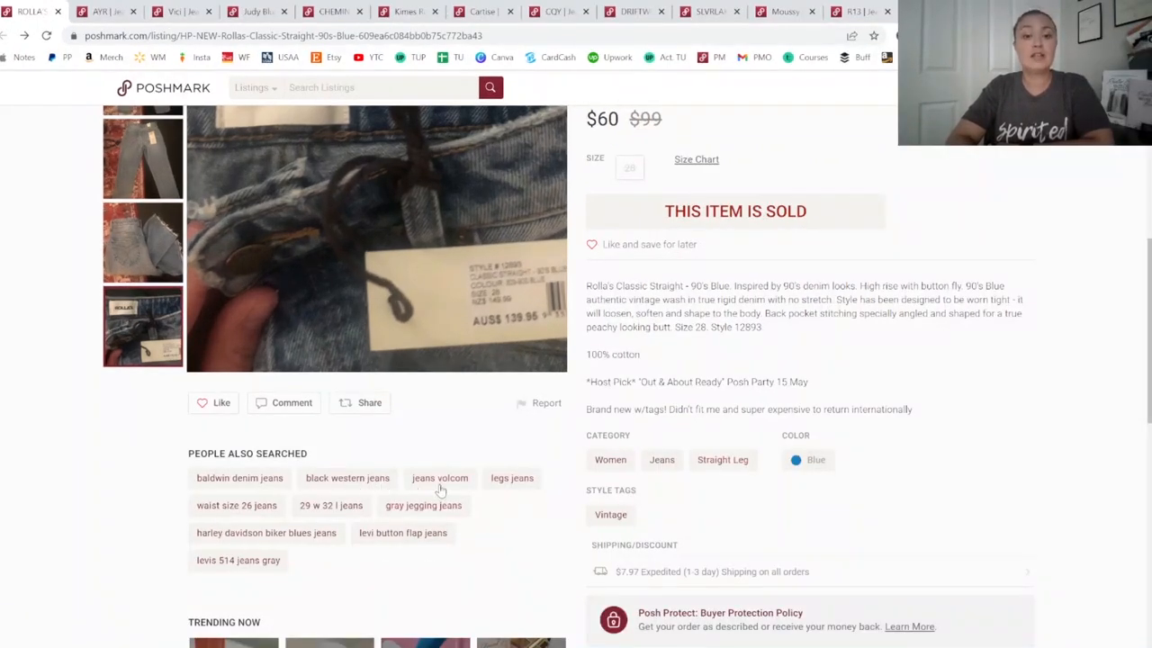
mouse_move(526, 487)
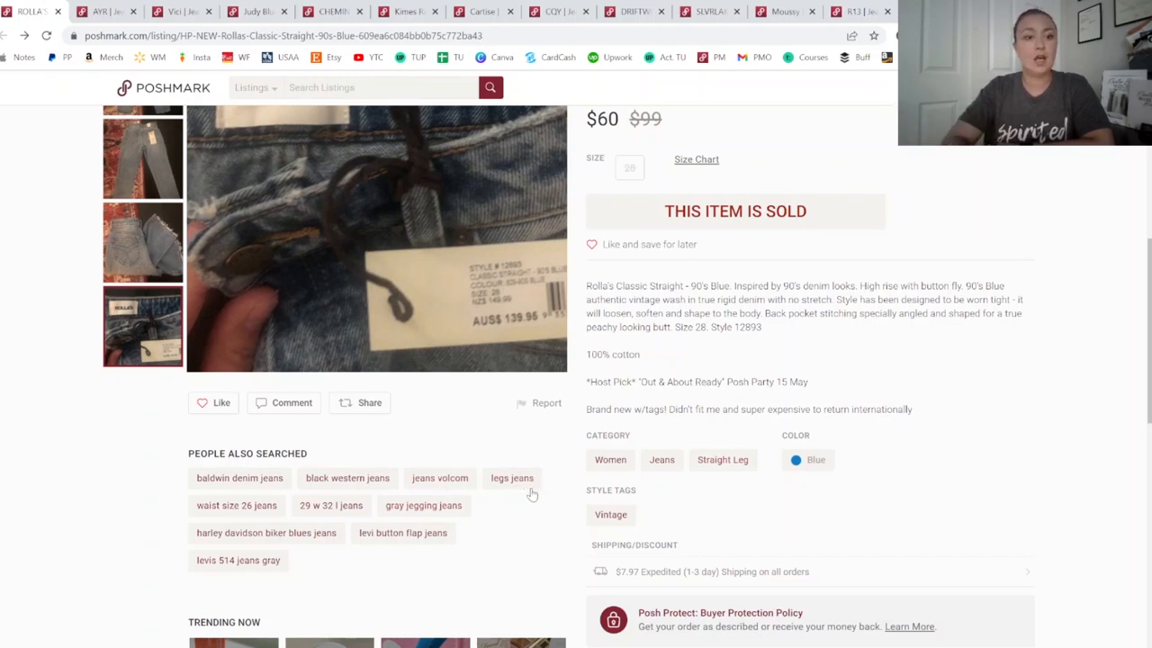
mouse_move(274, 515)
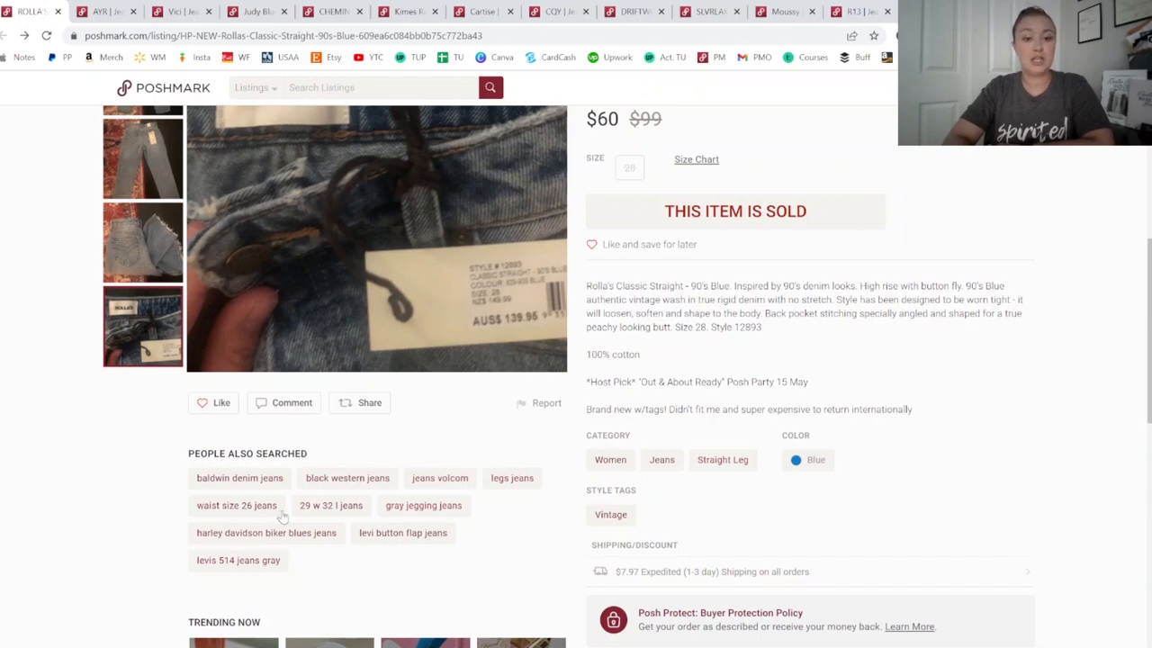
mouse_move(335, 519)
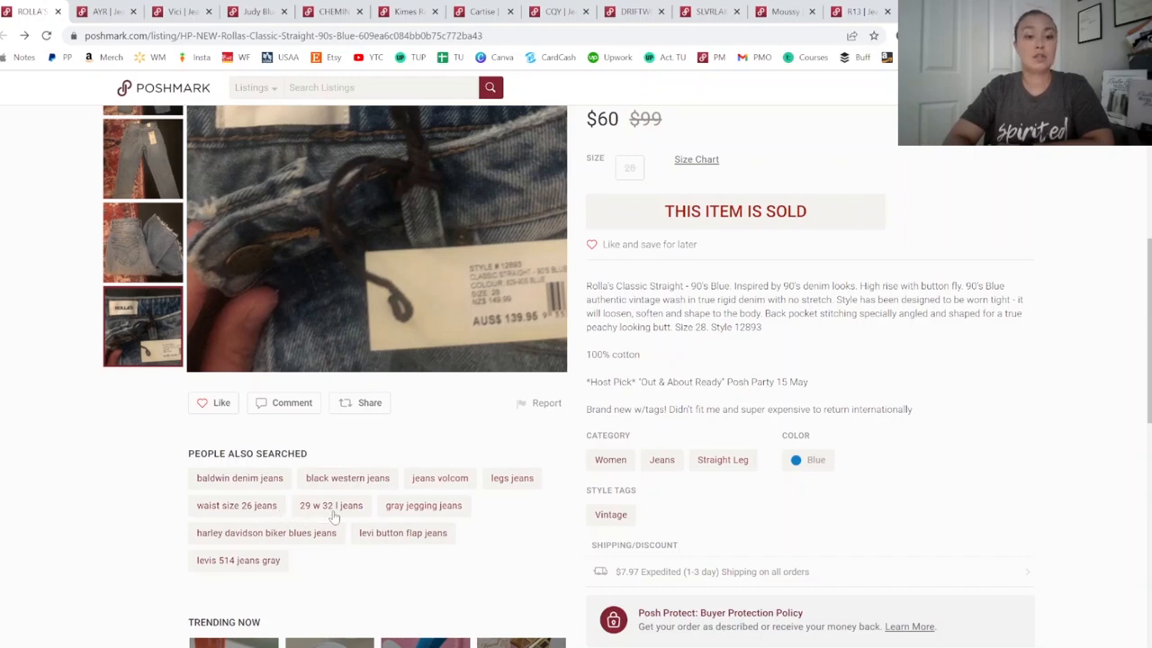
mouse_move(353, 513)
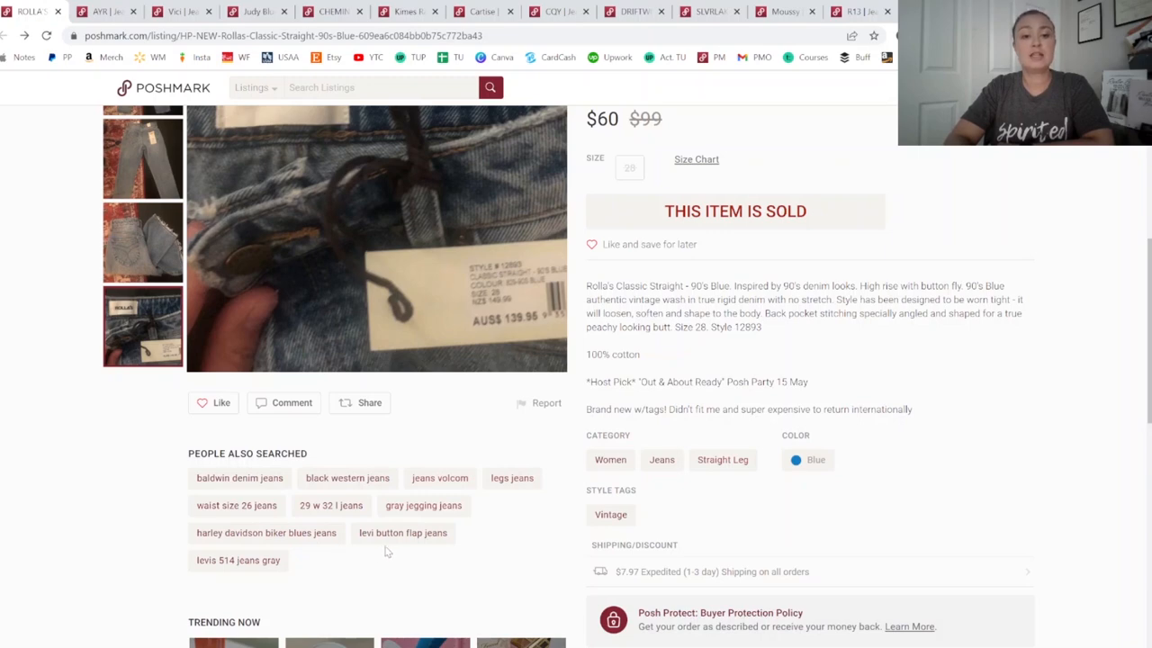
mouse_move(209, 576)
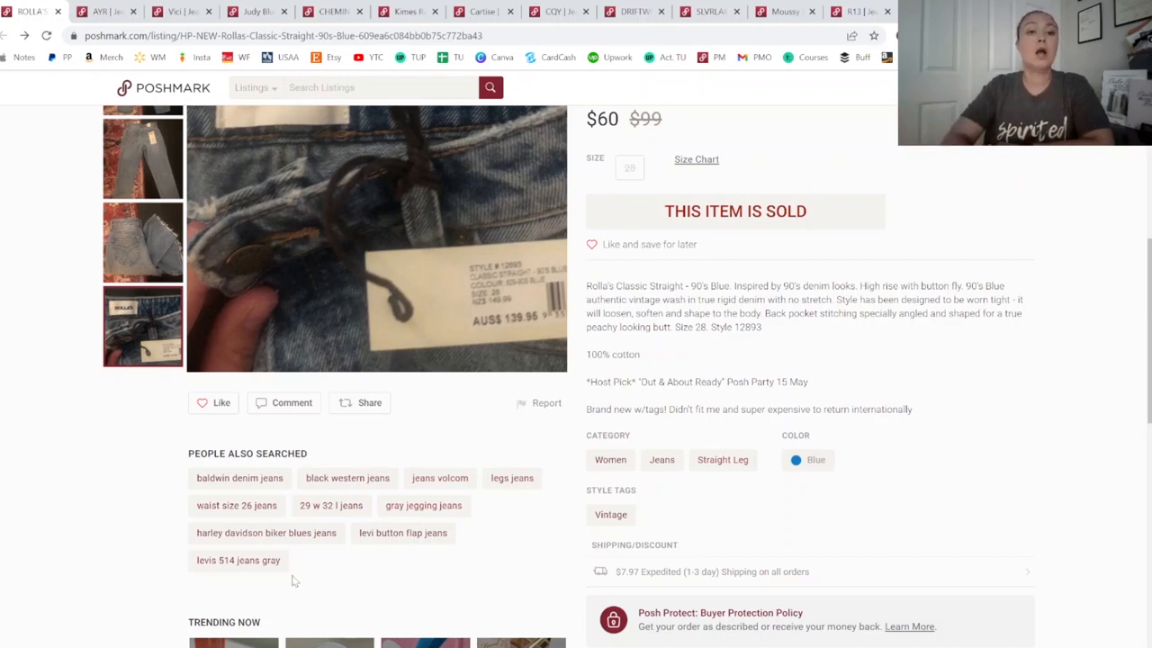
mouse_move(533, 515)
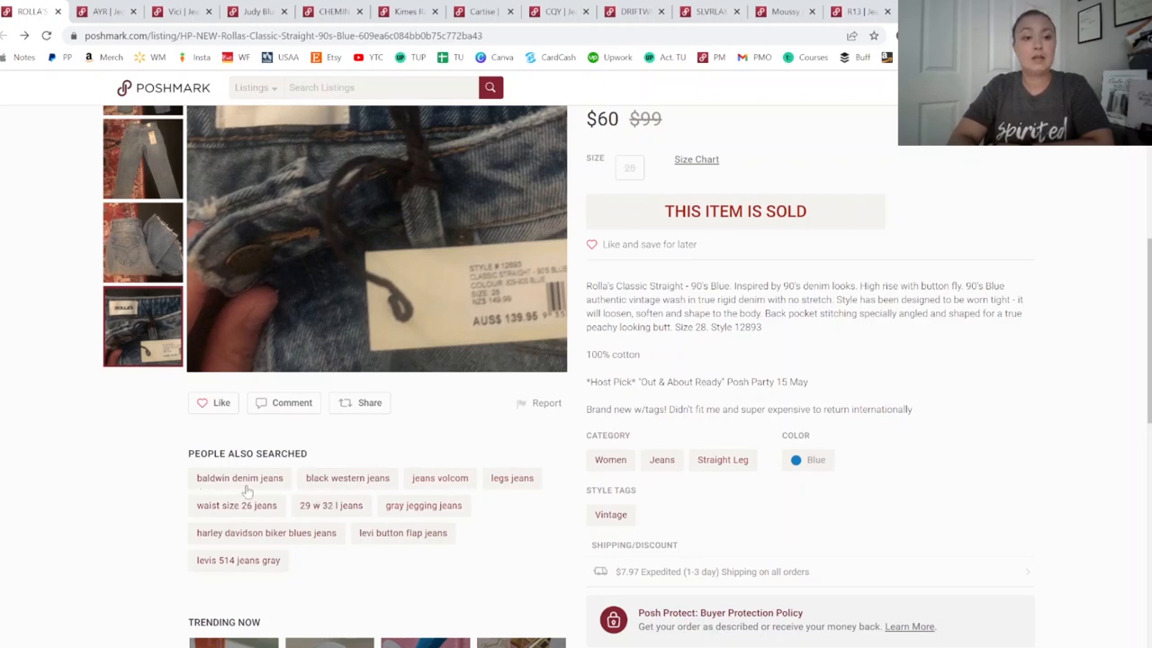
mouse_move(425, 535)
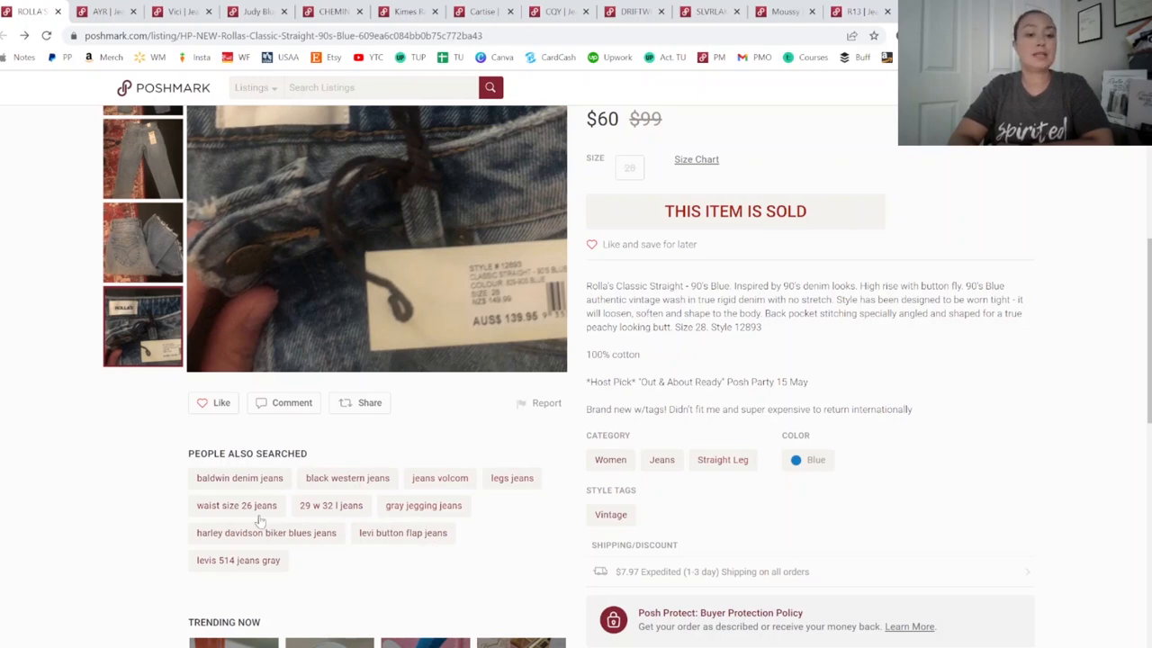
mouse_move(320, 547)
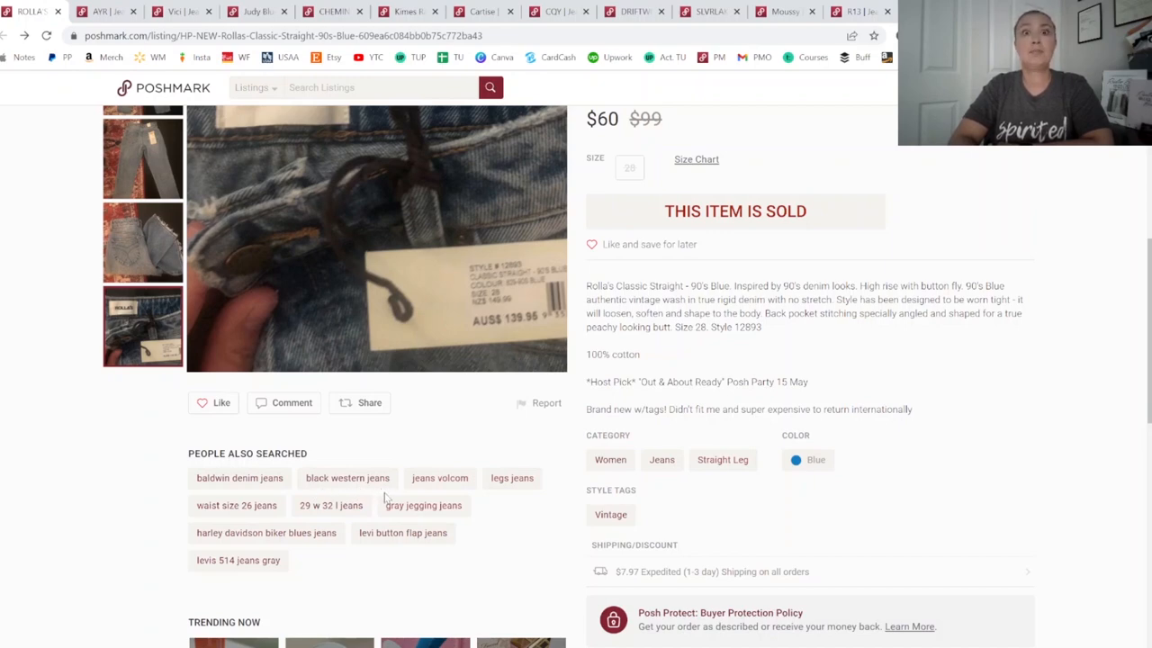
mouse_move(387, 504)
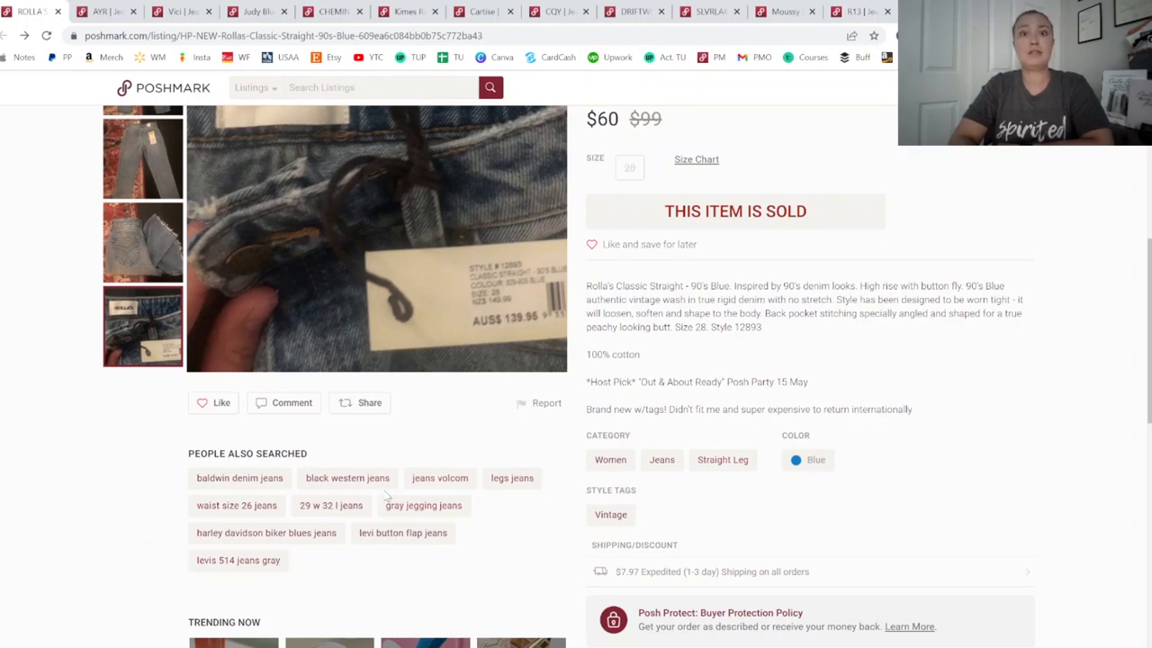
mouse_move(380, 492)
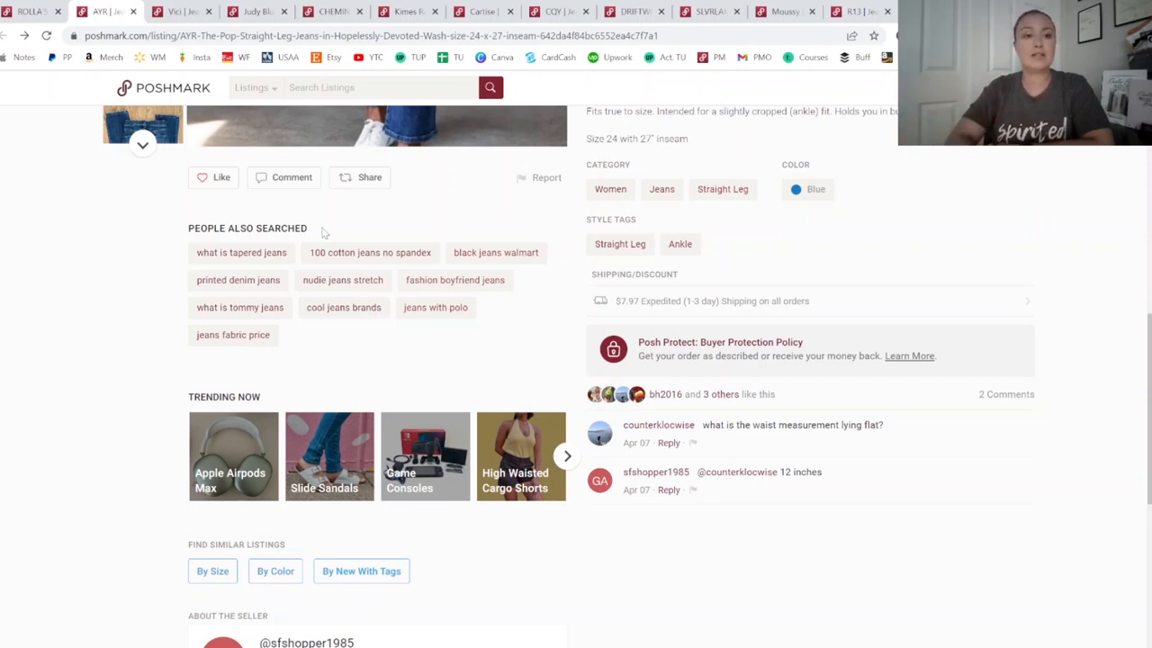
mouse_move(195, 261)
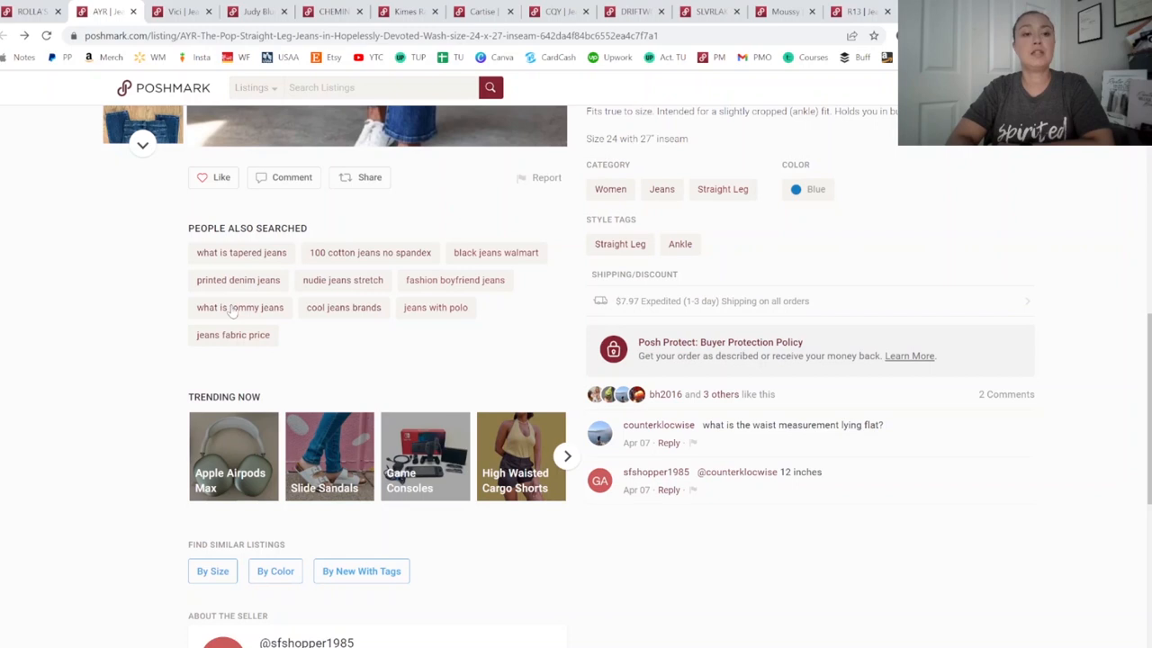
mouse_move(272, 324)
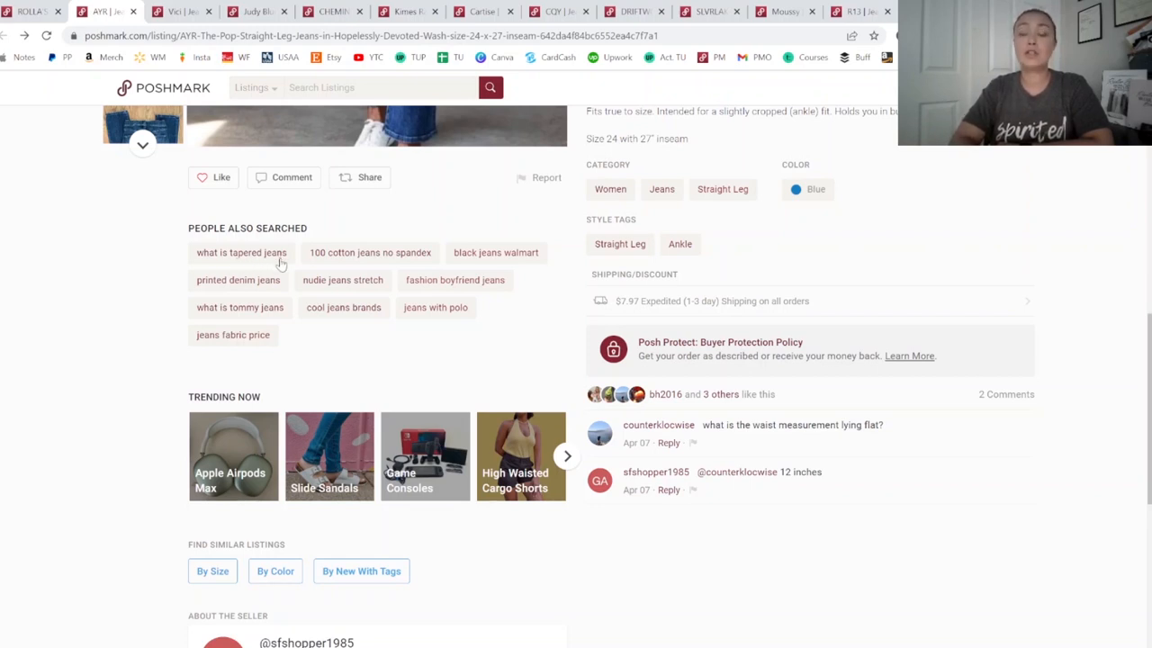
mouse_move(369, 266)
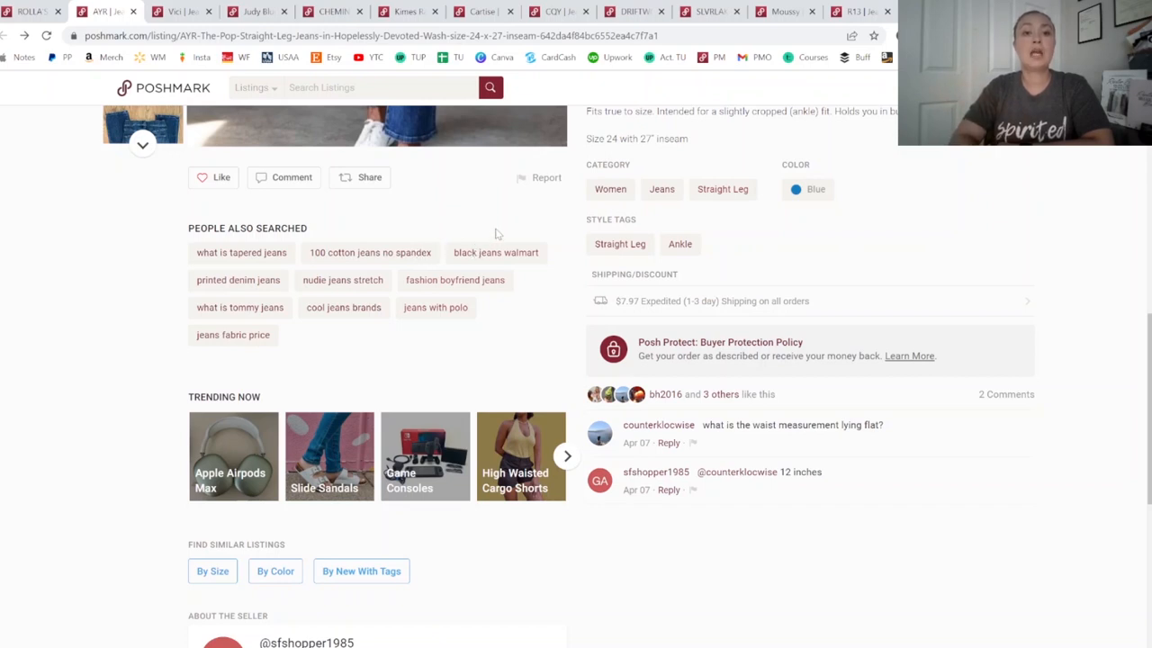
mouse_move(391, 266)
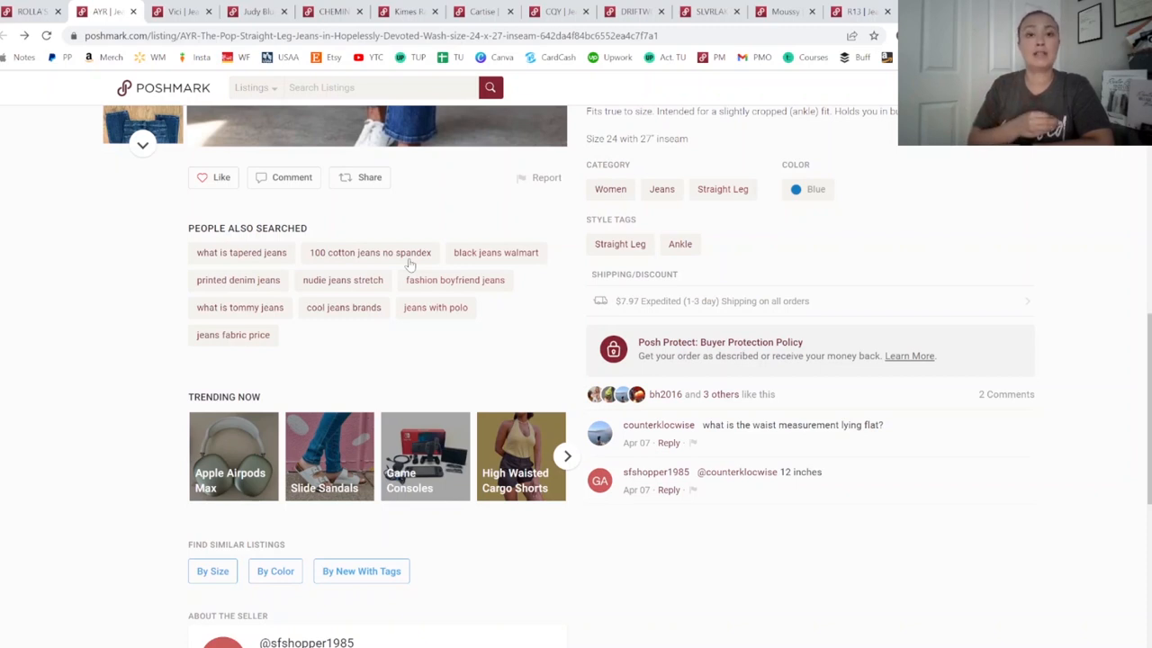
mouse_move(324, 274)
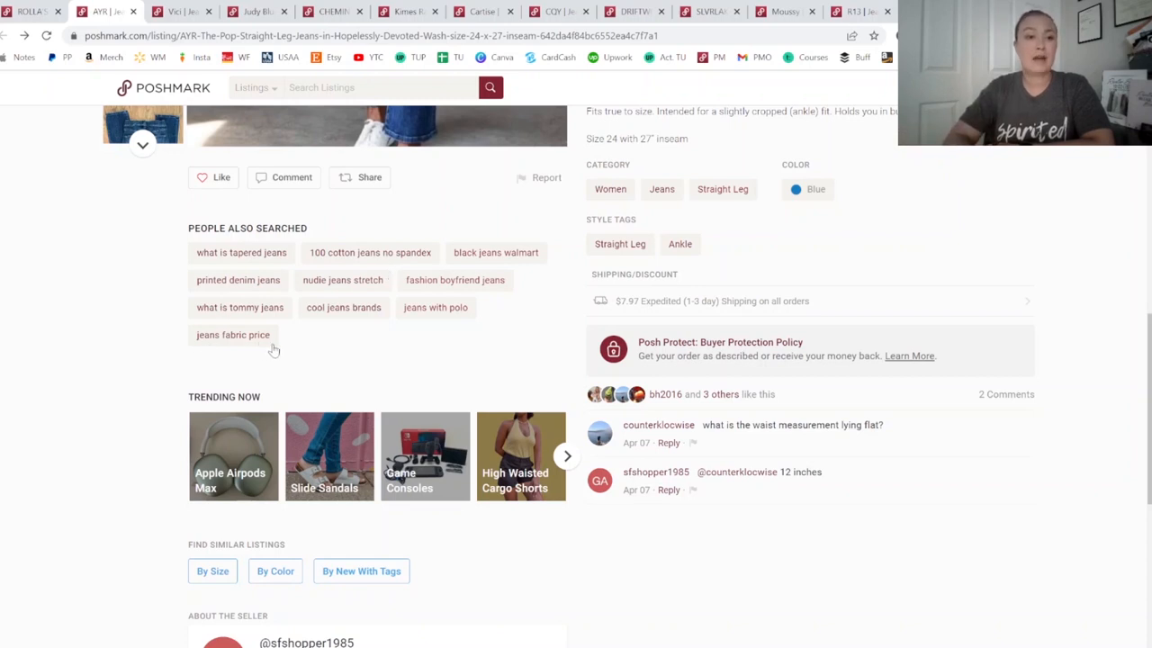
mouse_move(355, 322)
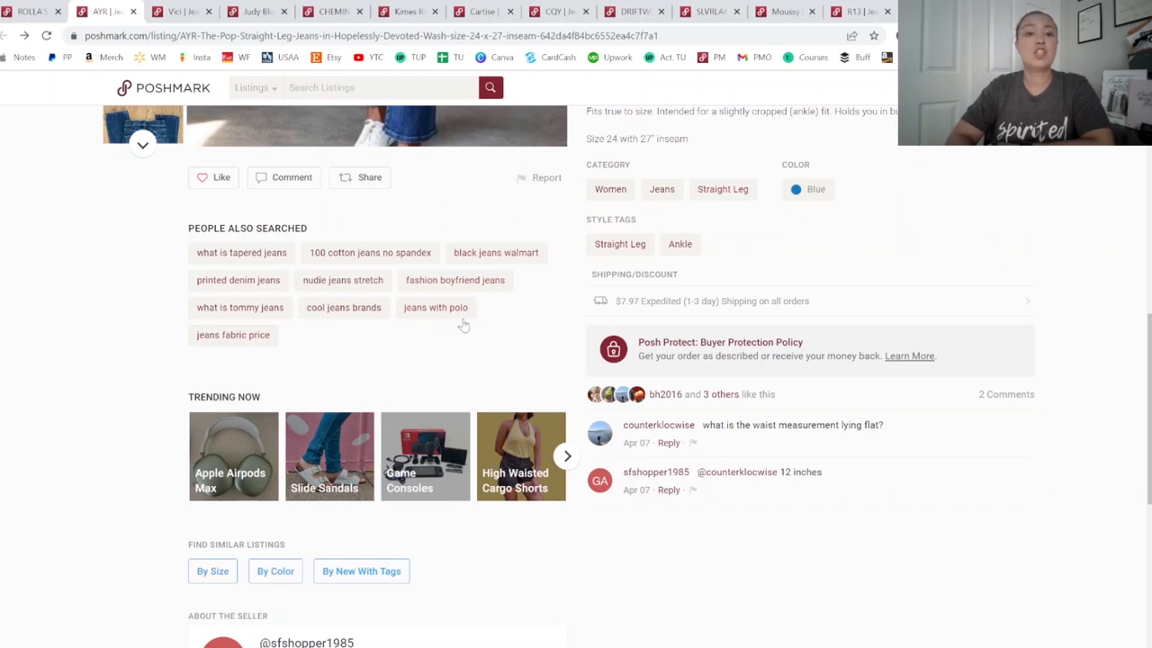
mouse_move(511, 299)
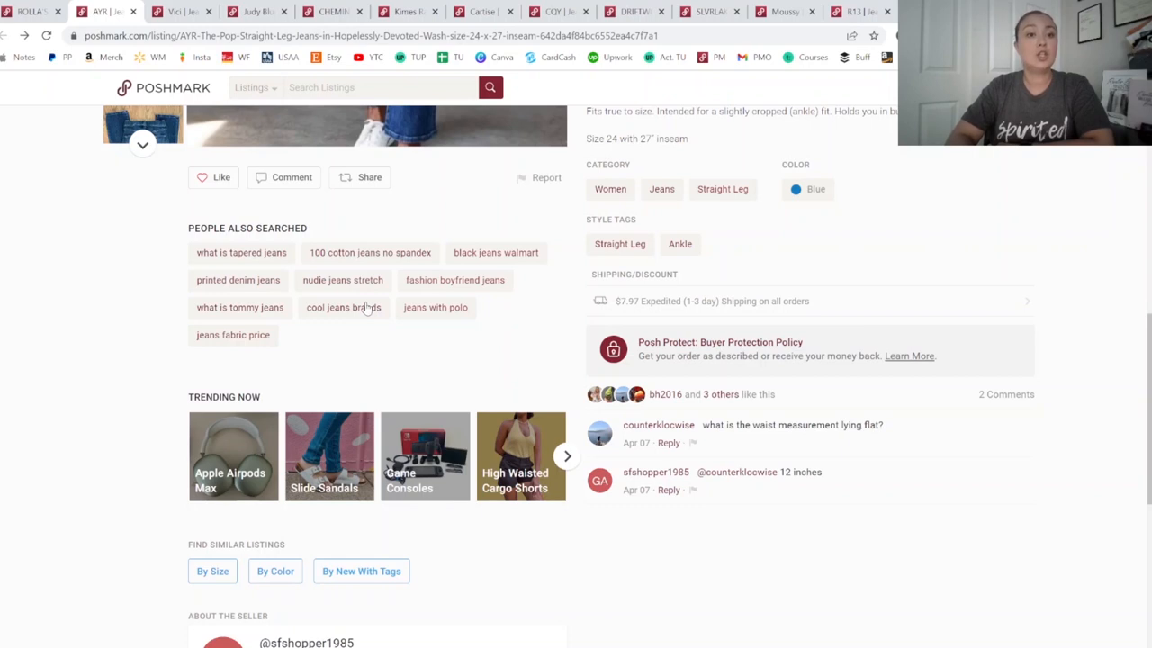
mouse_move(259, 281)
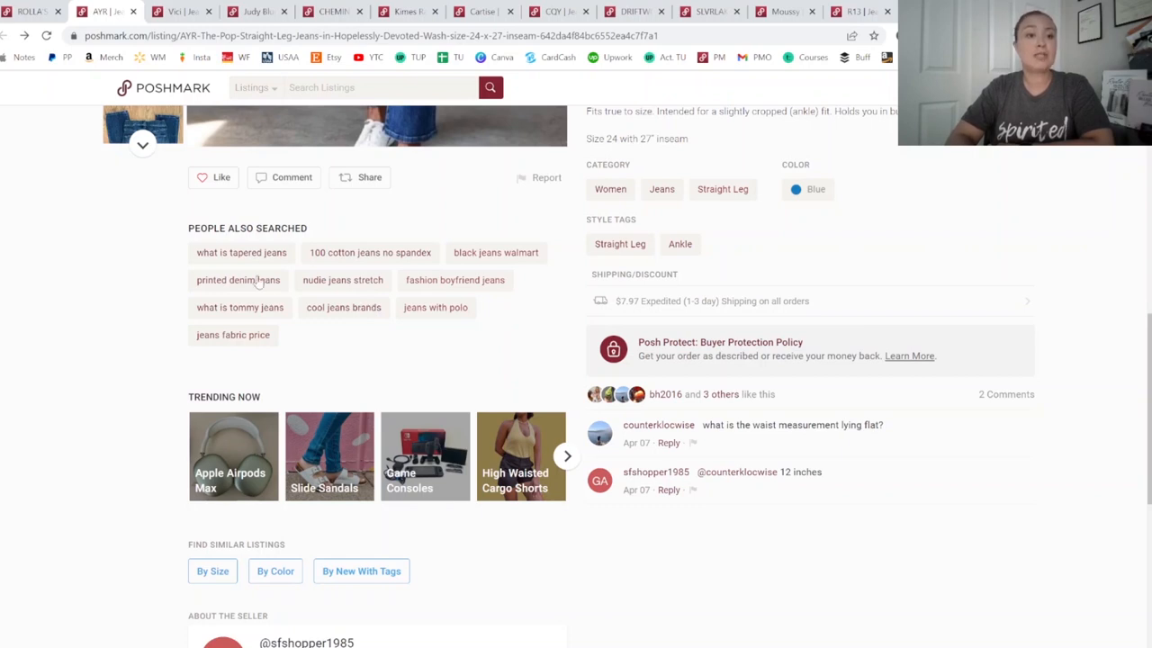
mouse_move(282, 291)
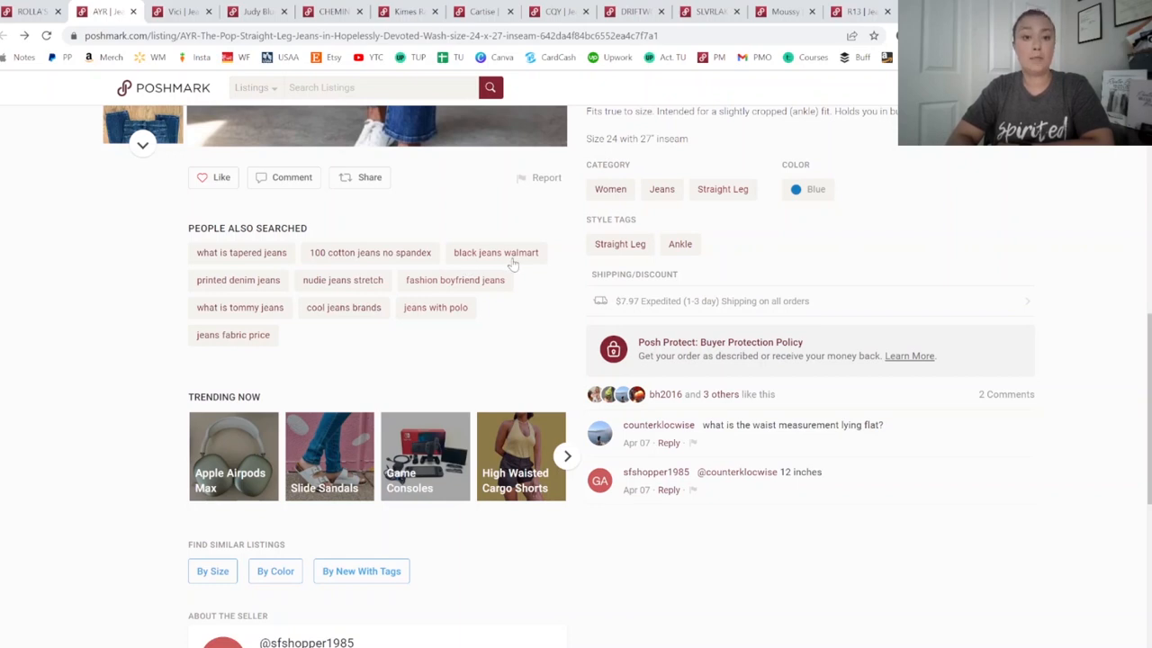
mouse_move(461, 295)
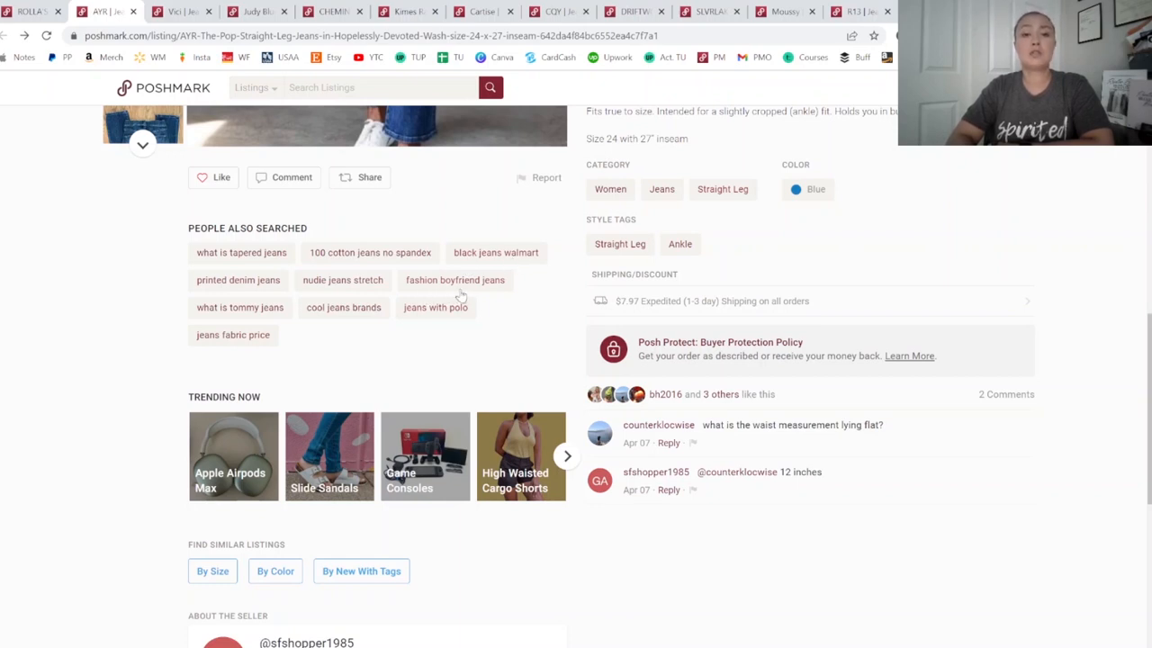
mouse_move(514, 289)
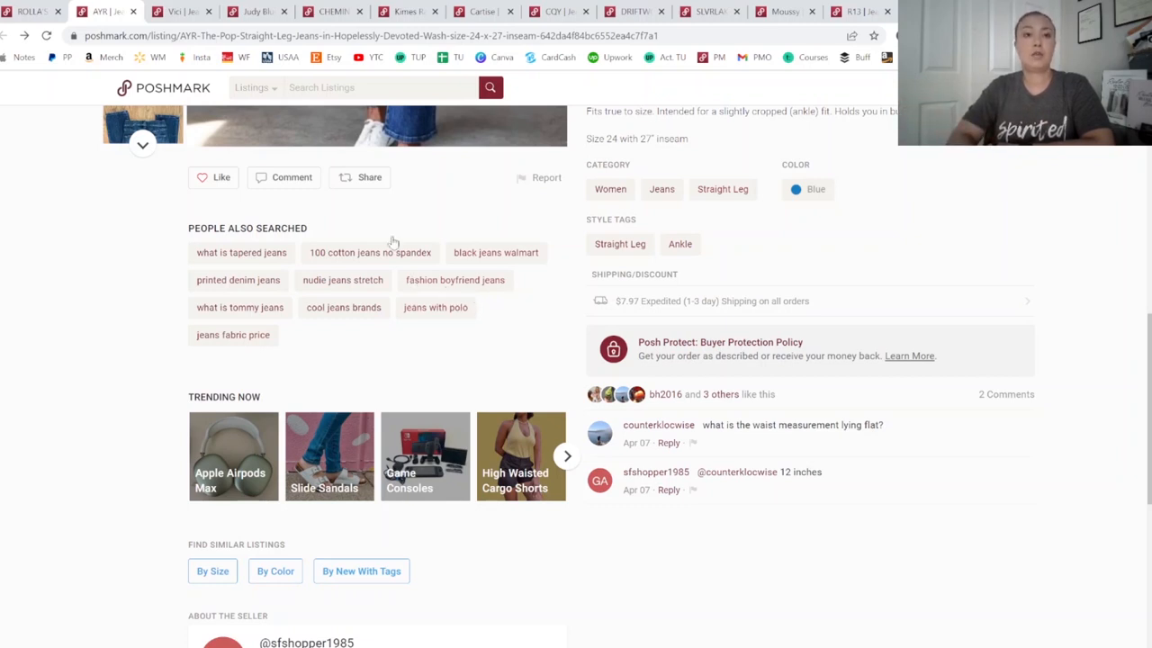
Switch to the VICI Adriana high-rise slim straight jeans listing
click(176, 11)
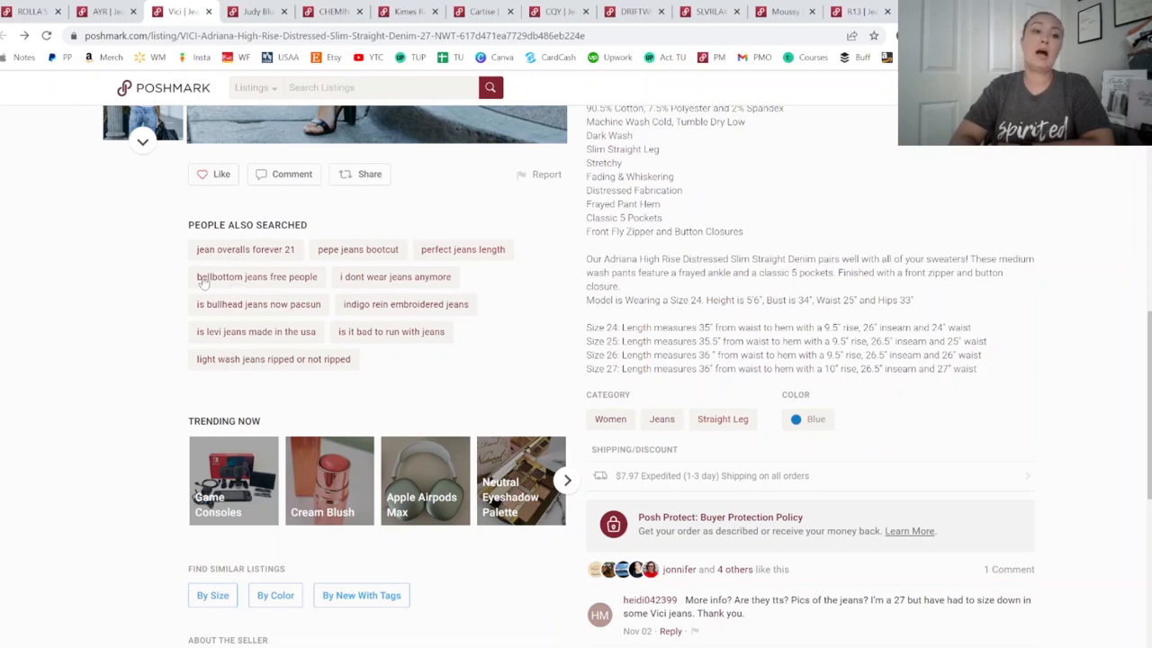
mouse_move(193, 317)
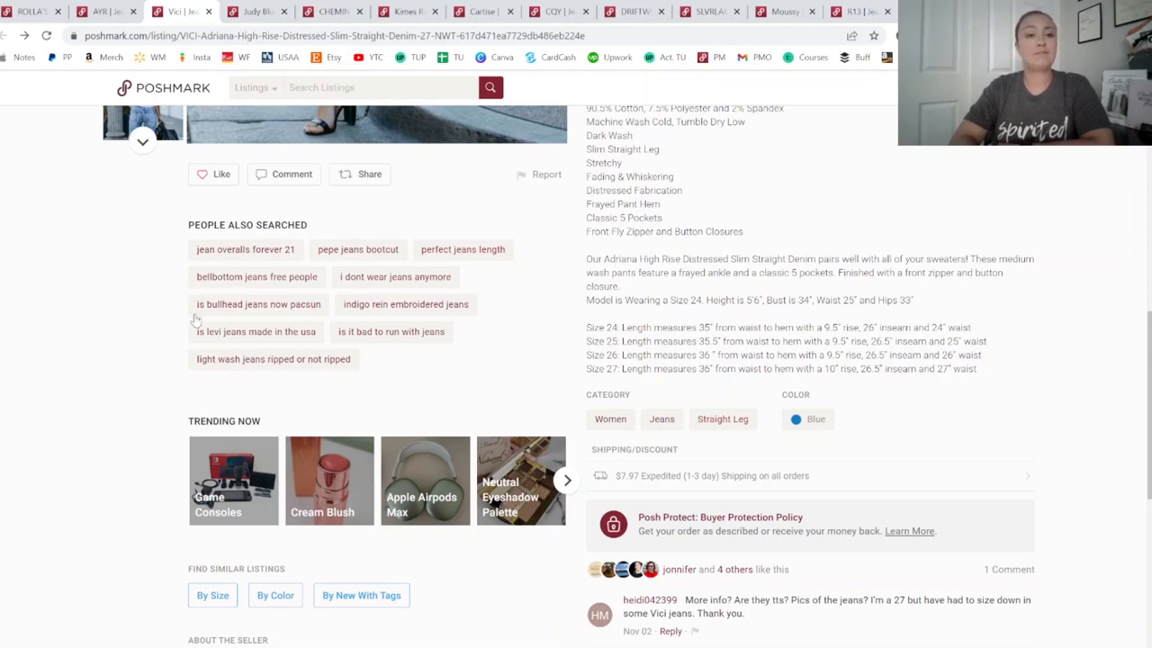
mouse_move(303, 315)
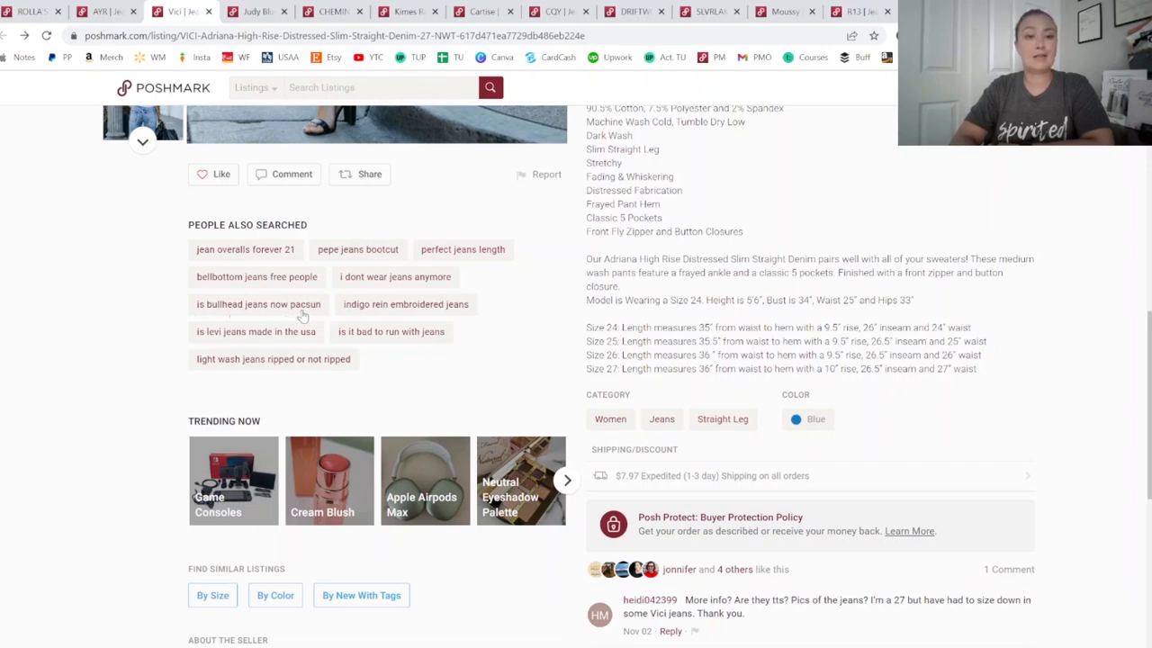
mouse_move(352, 317)
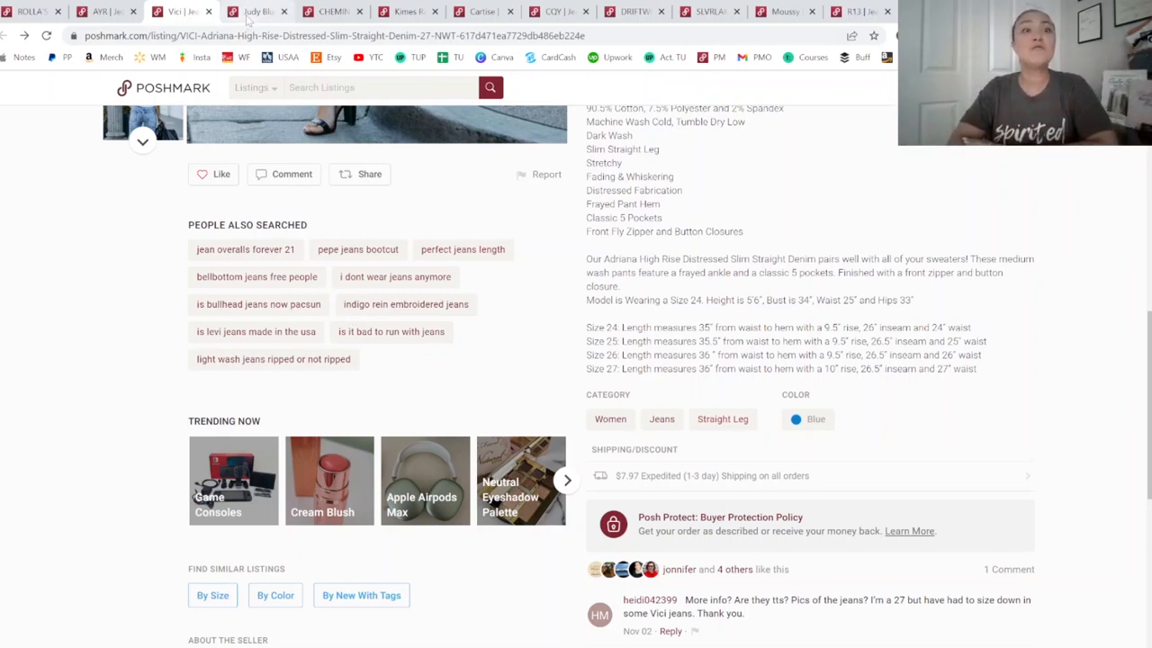
mouse_move(261, 10)
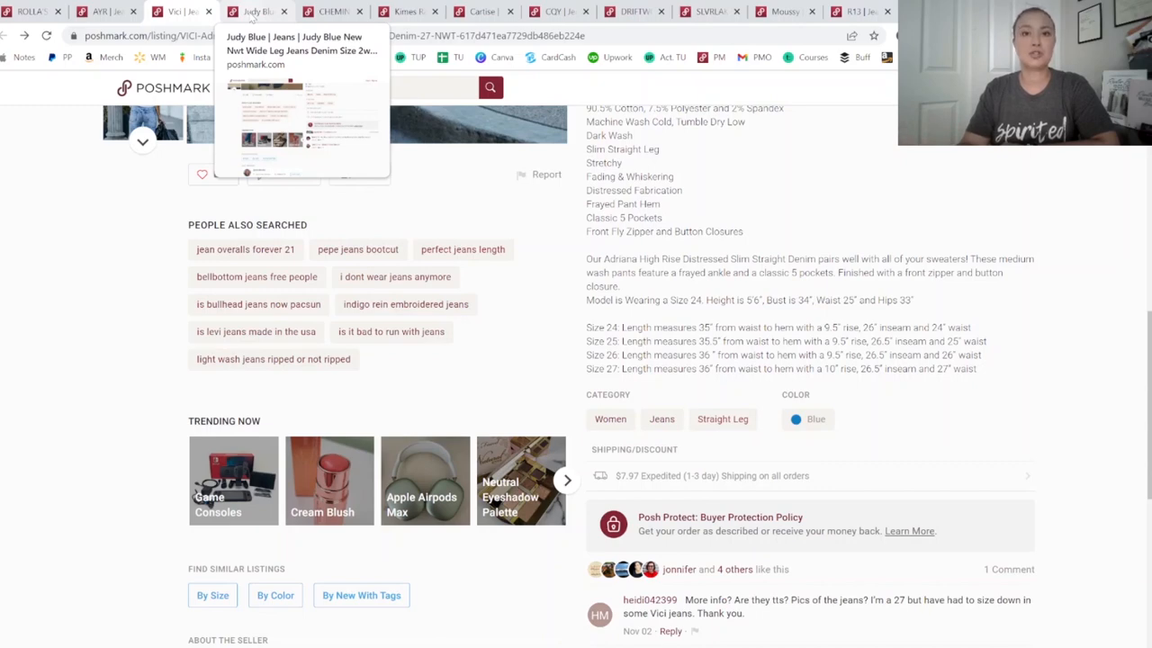
Switch to the Judy Blue wide leg jeans listing
click(259, 11)
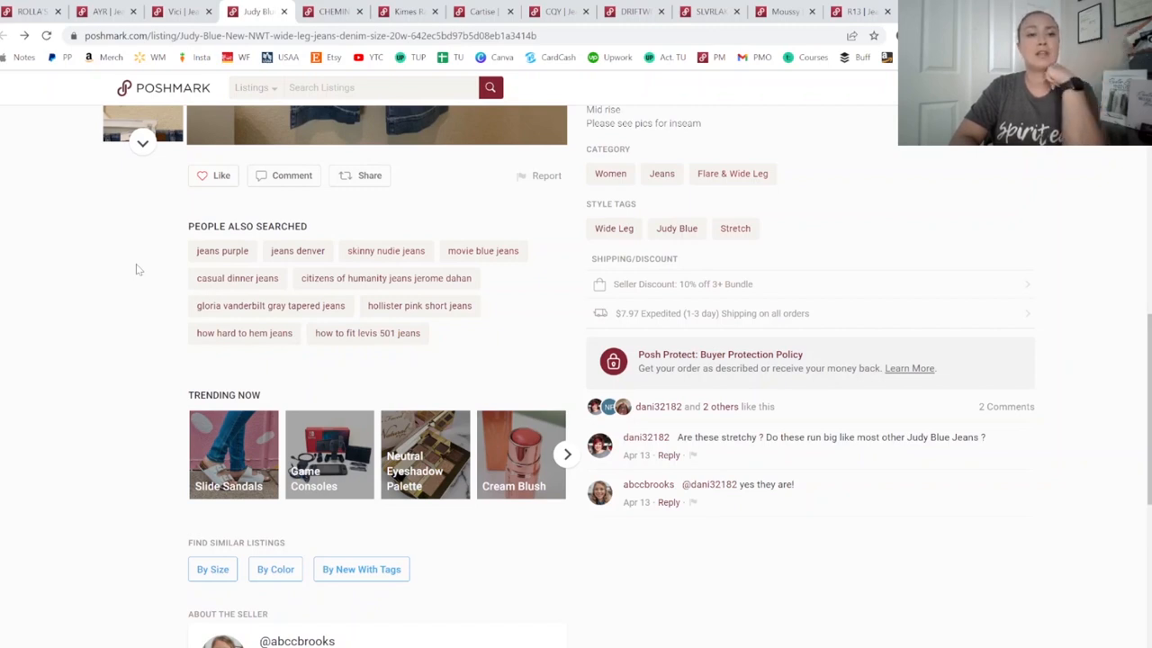
mouse_move(398, 228)
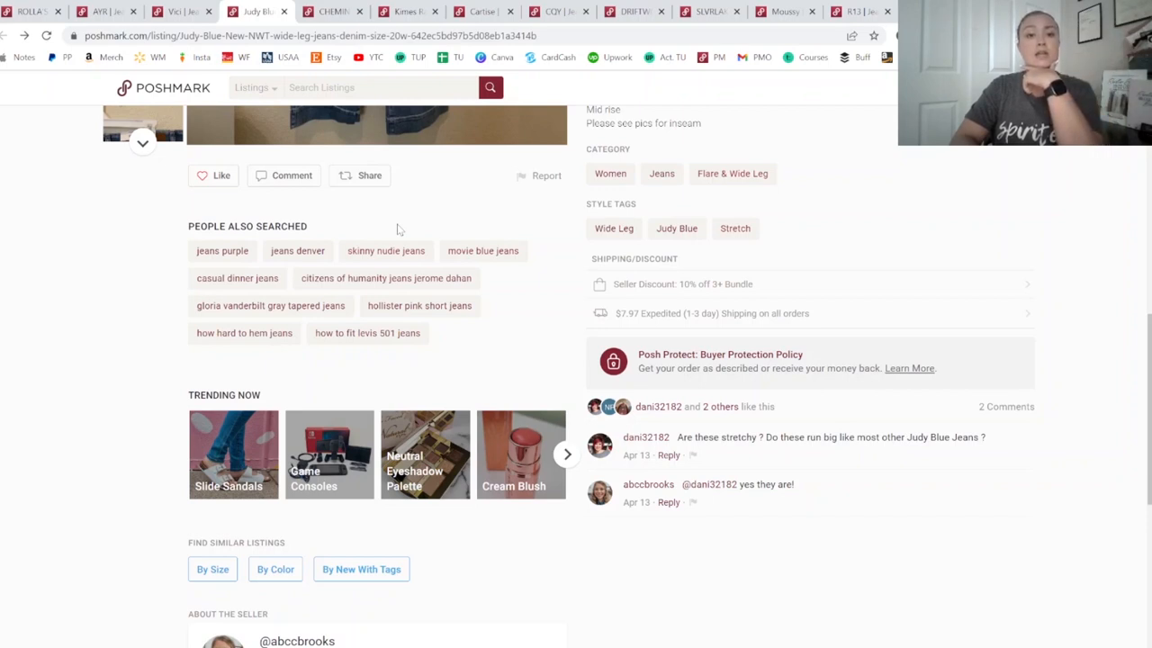
mouse_move(216, 285)
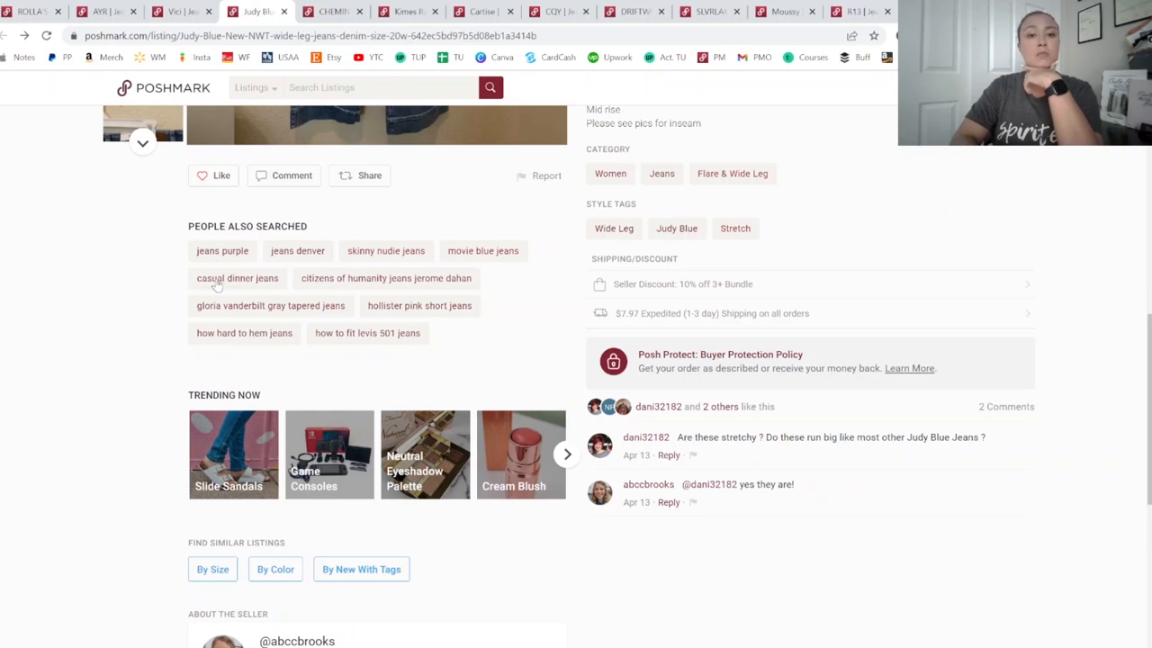
mouse_move(171, 288)
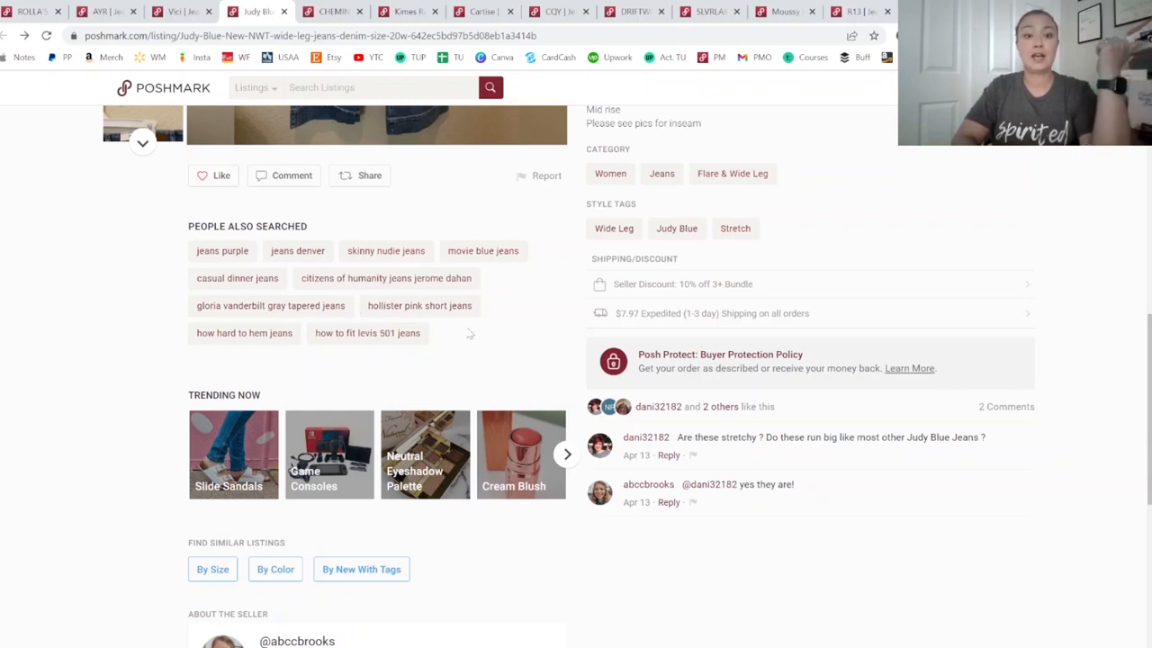
mouse_move(489, 331)
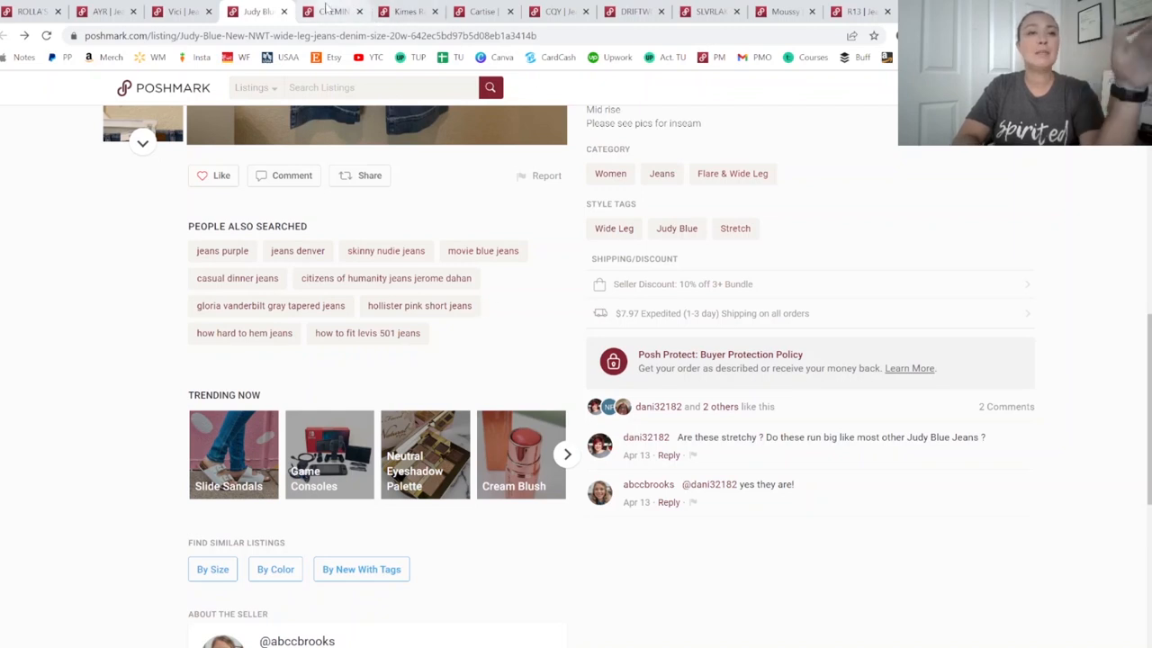
Switch to the Chemin de Fer high-rise 70s sailor jeans listing
click(346, 11)
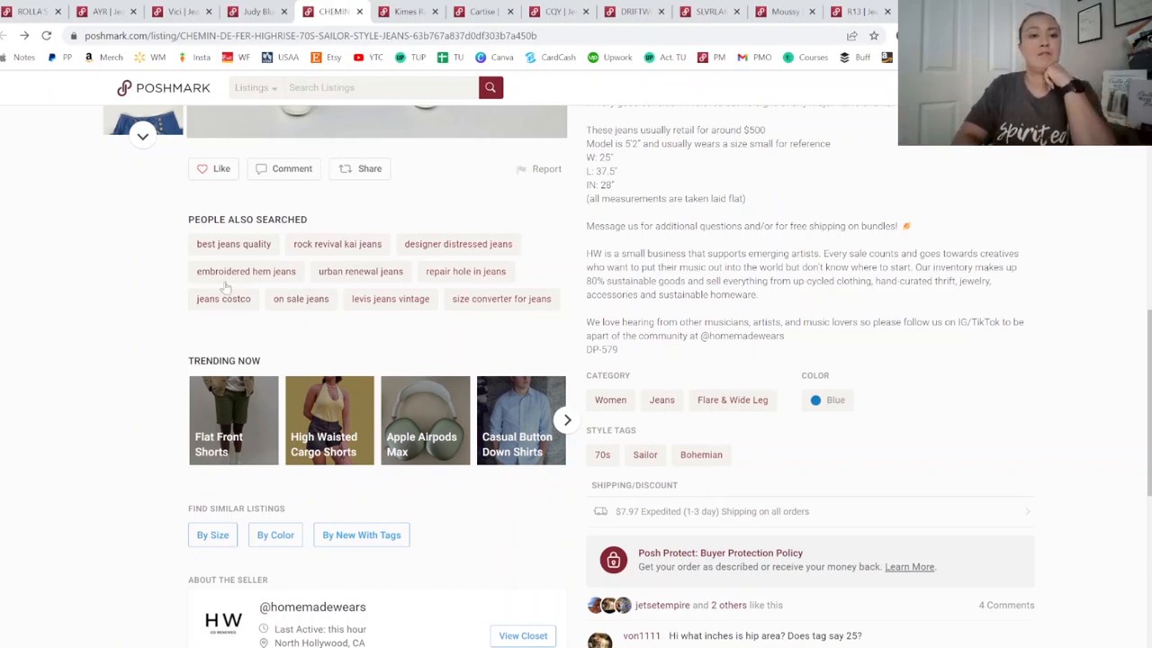
mouse_move(132, 280)
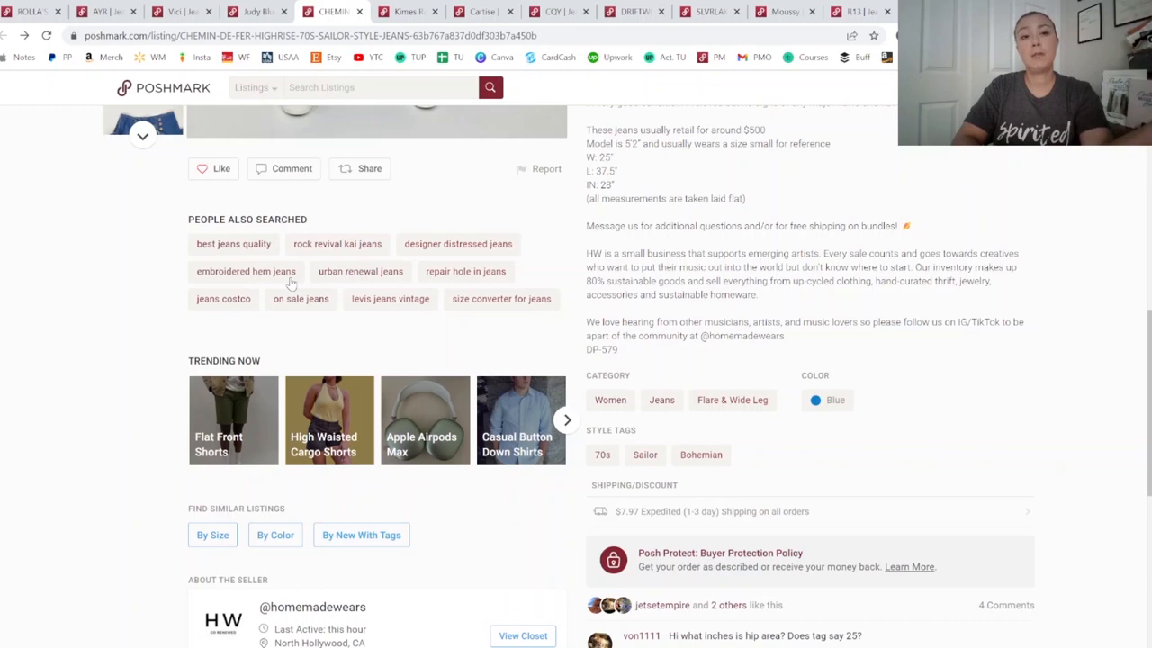
mouse_move(256, 284)
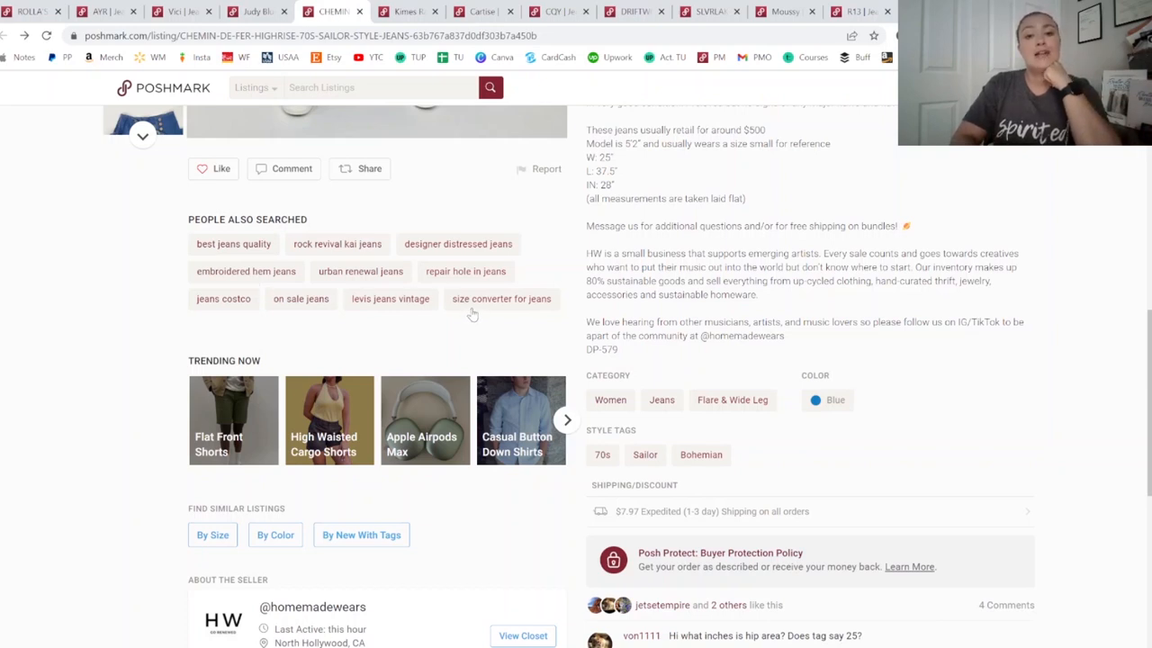
Switch to the Kimes Ranch Betty bootcut jeans listing and its related searches
click(406, 10)
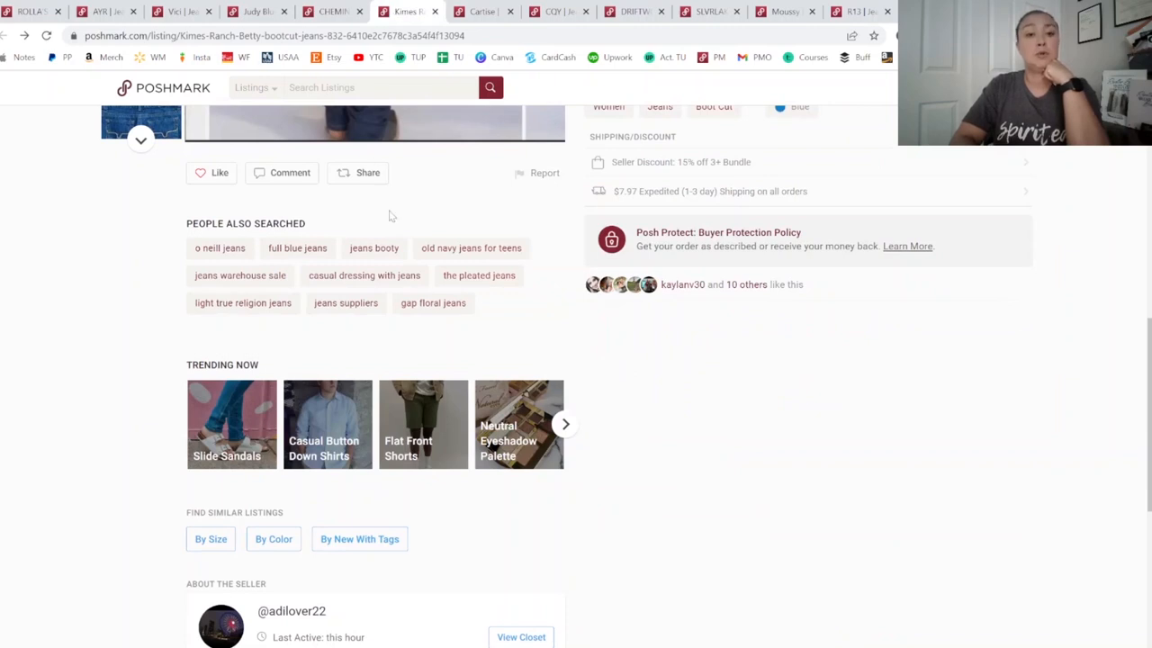
mouse_move(408, 208)
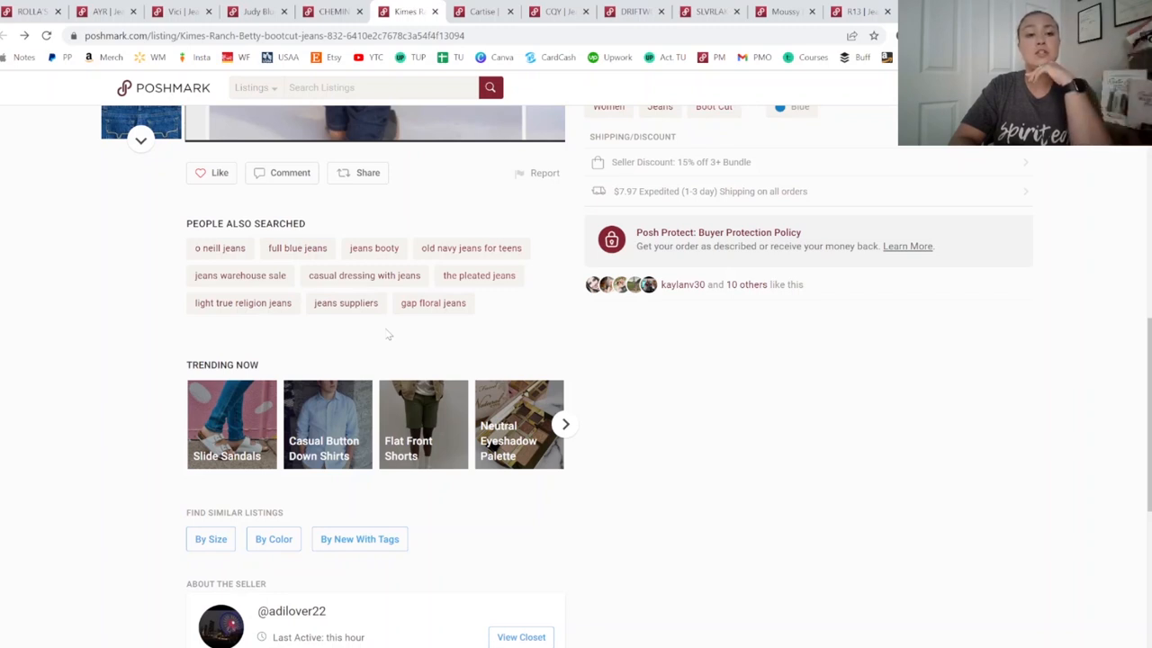
mouse_move(486, 320)
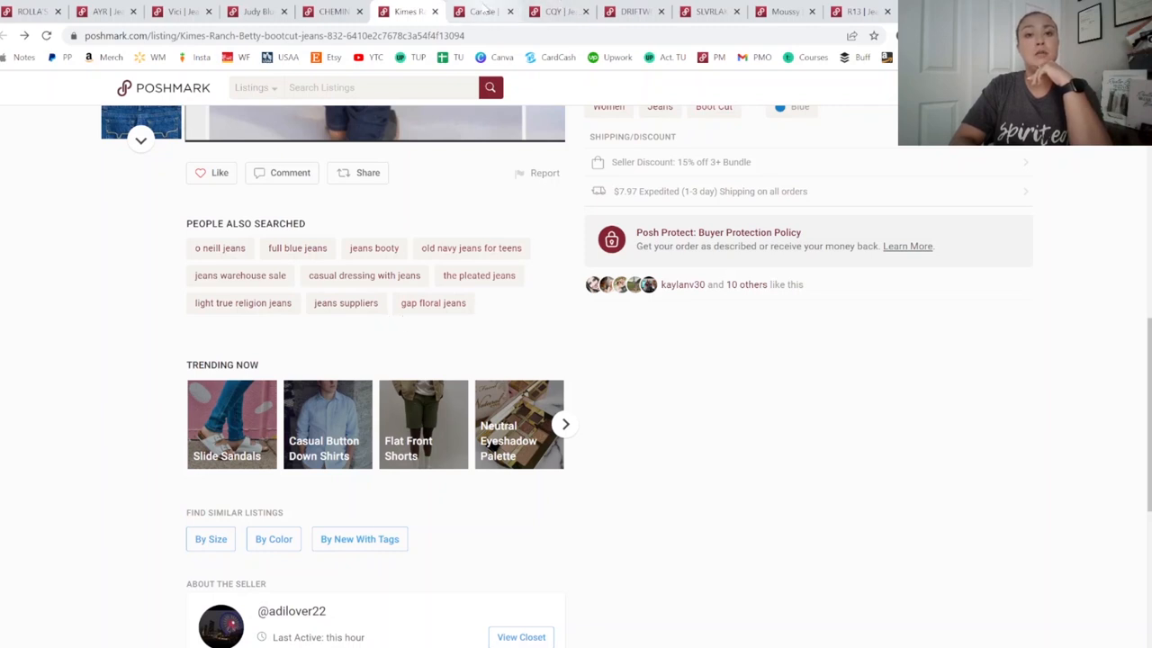
View the CARTISE hand-painted jeans listing, then move on to the CQY LA Wes Crop listing
click(484, 11)
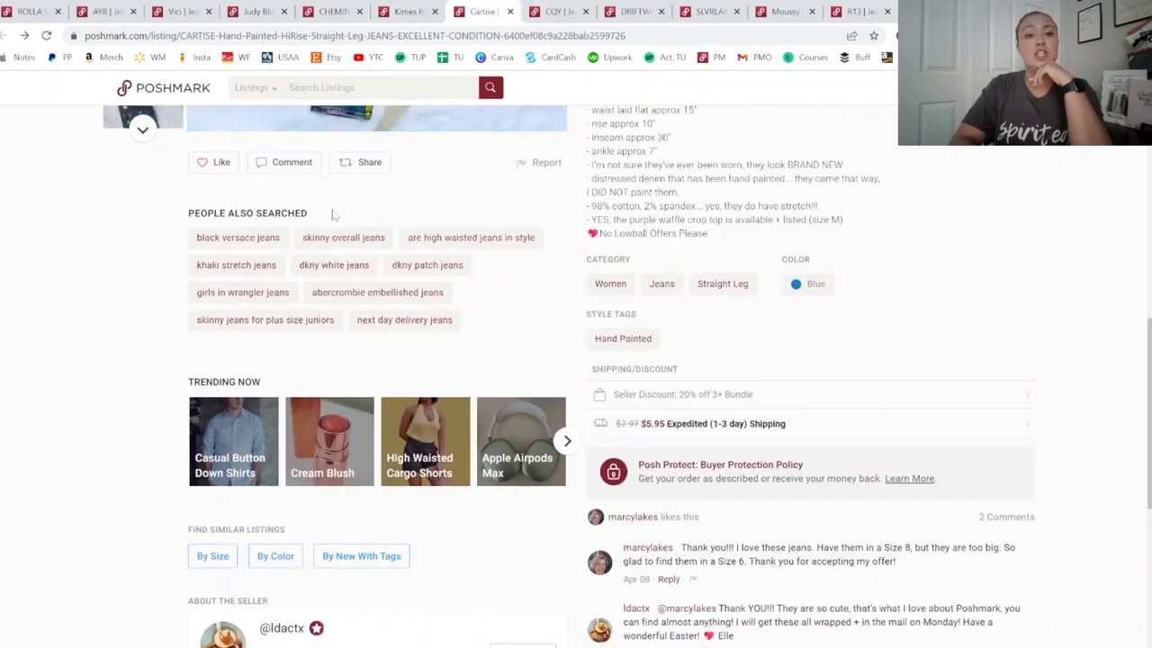
mouse_move(343, 214)
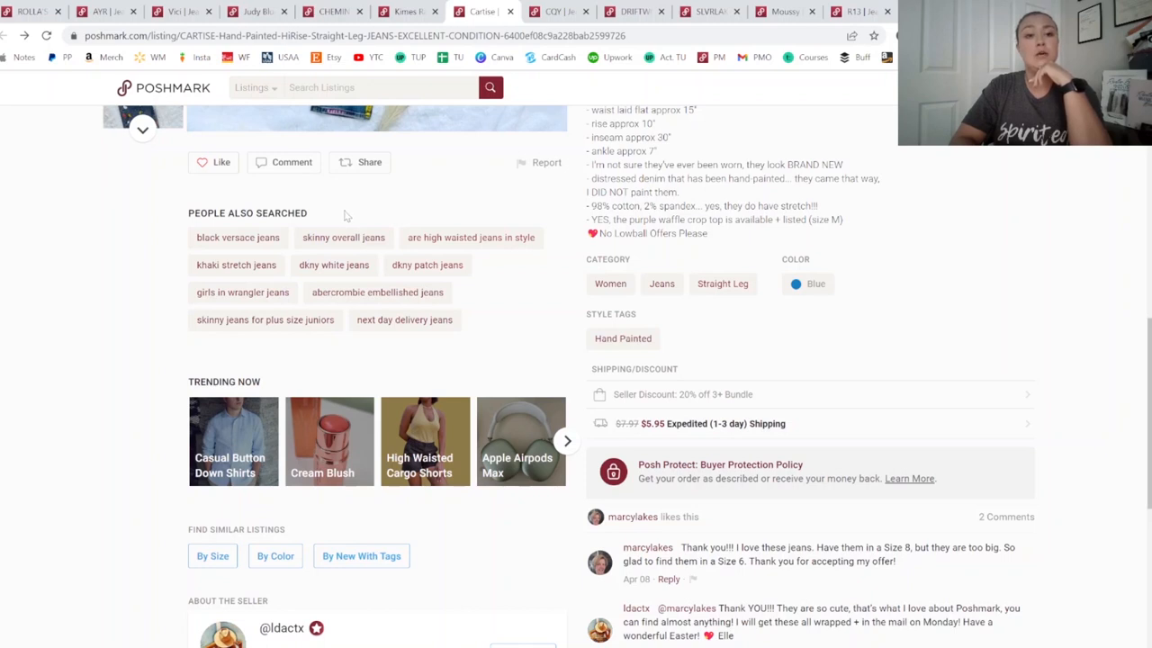
mouse_move(147, 272)
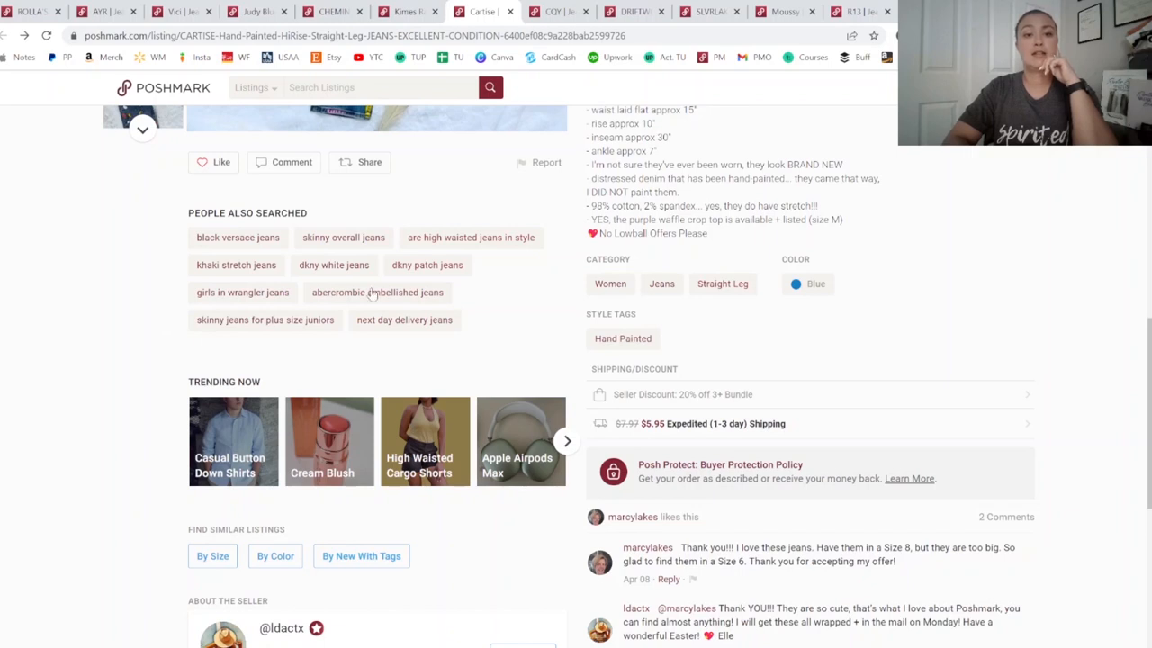
mouse_move(489, 321)
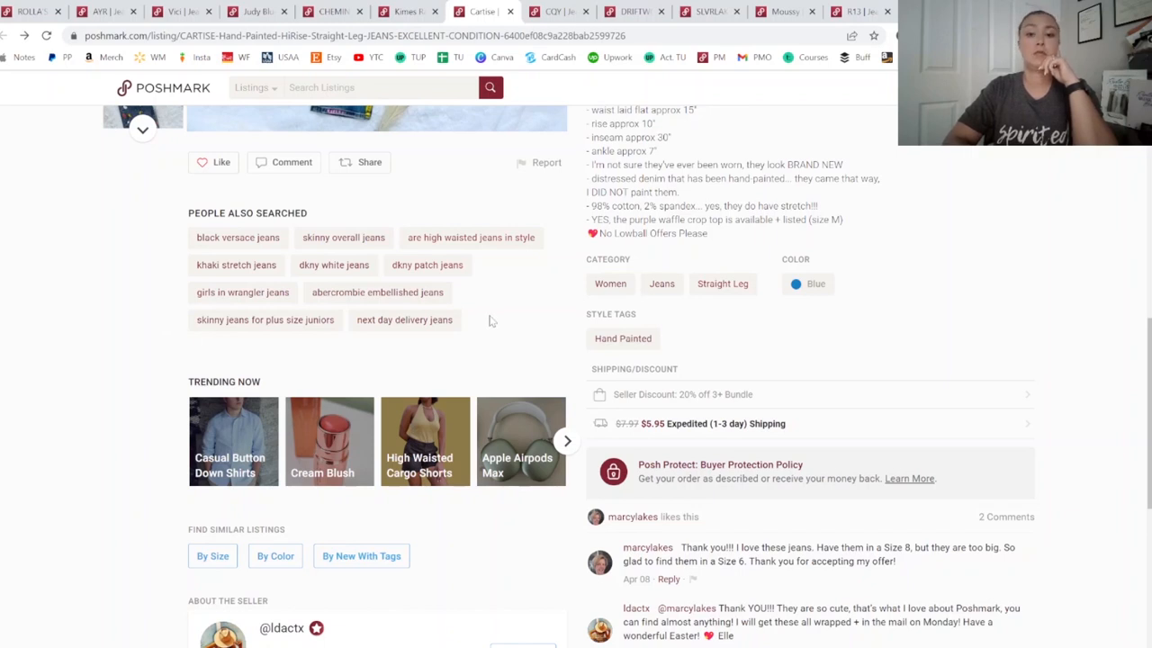
click(568, 10)
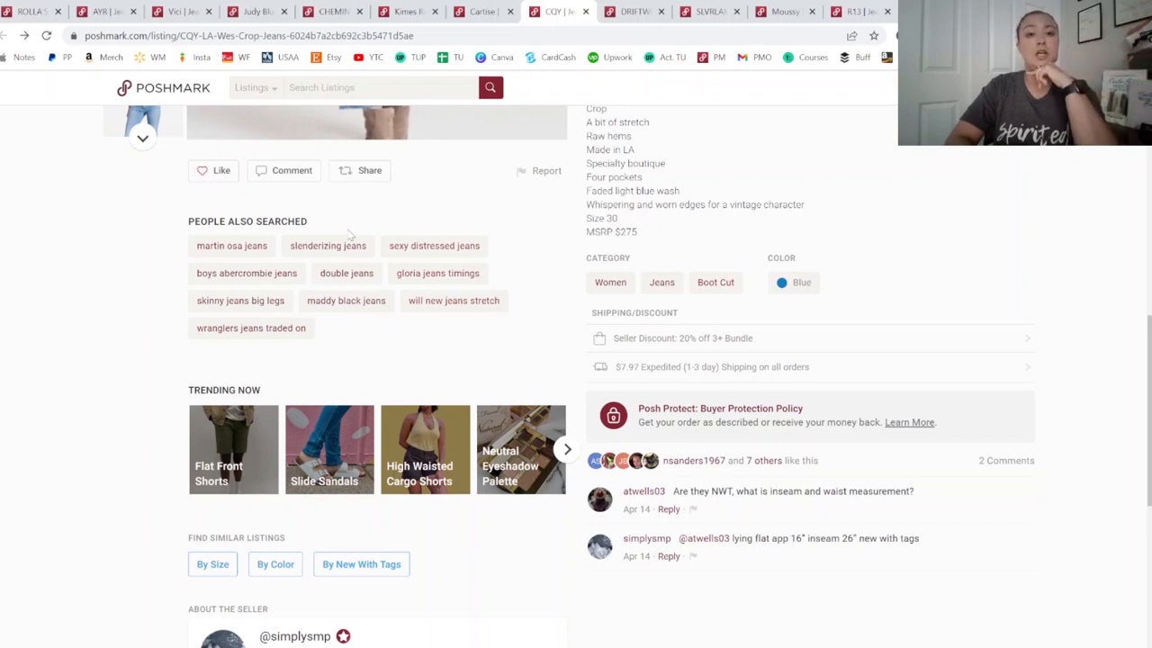
mouse_move(353, 279)
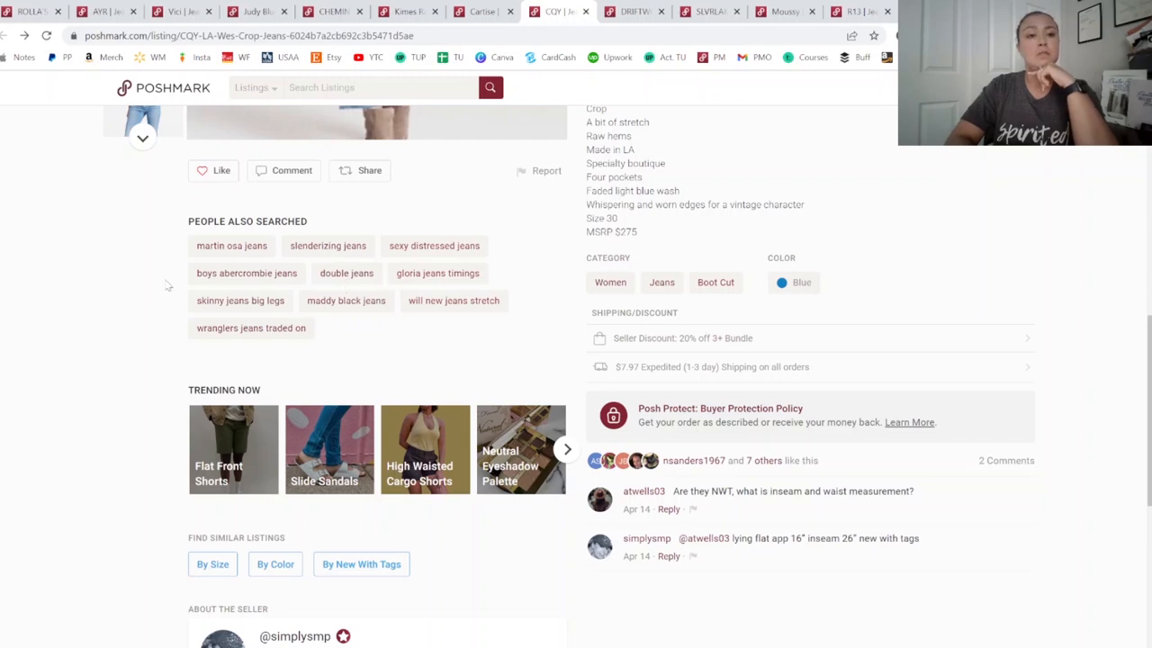
mouse_move(155, 295)
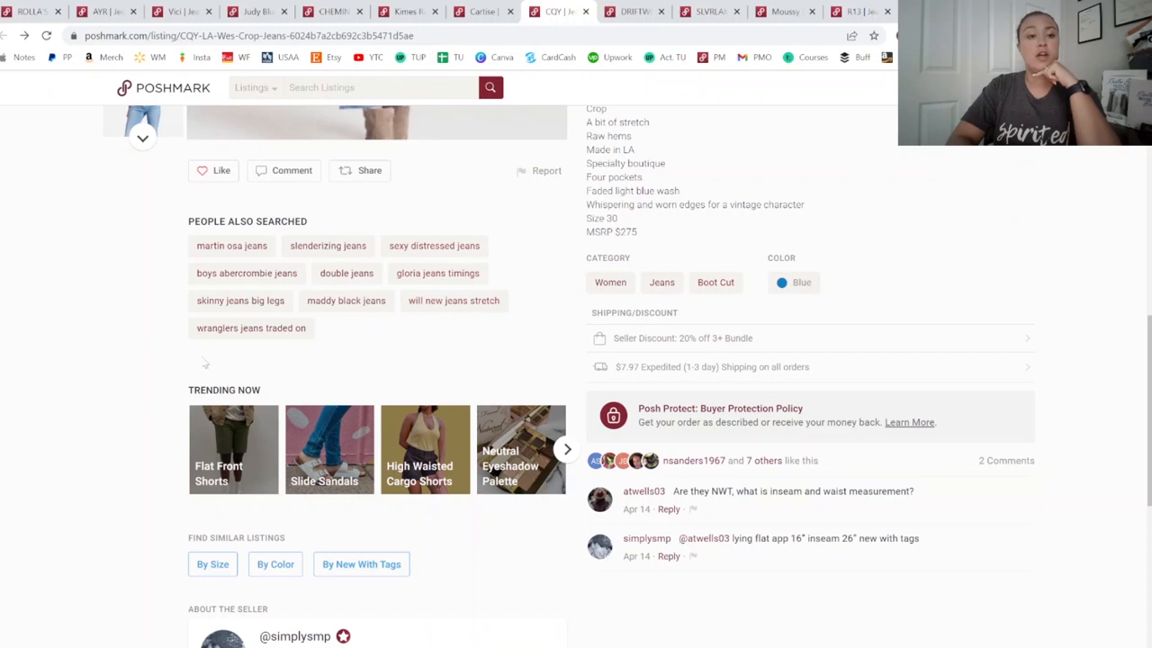
mouse_move(437, 342)
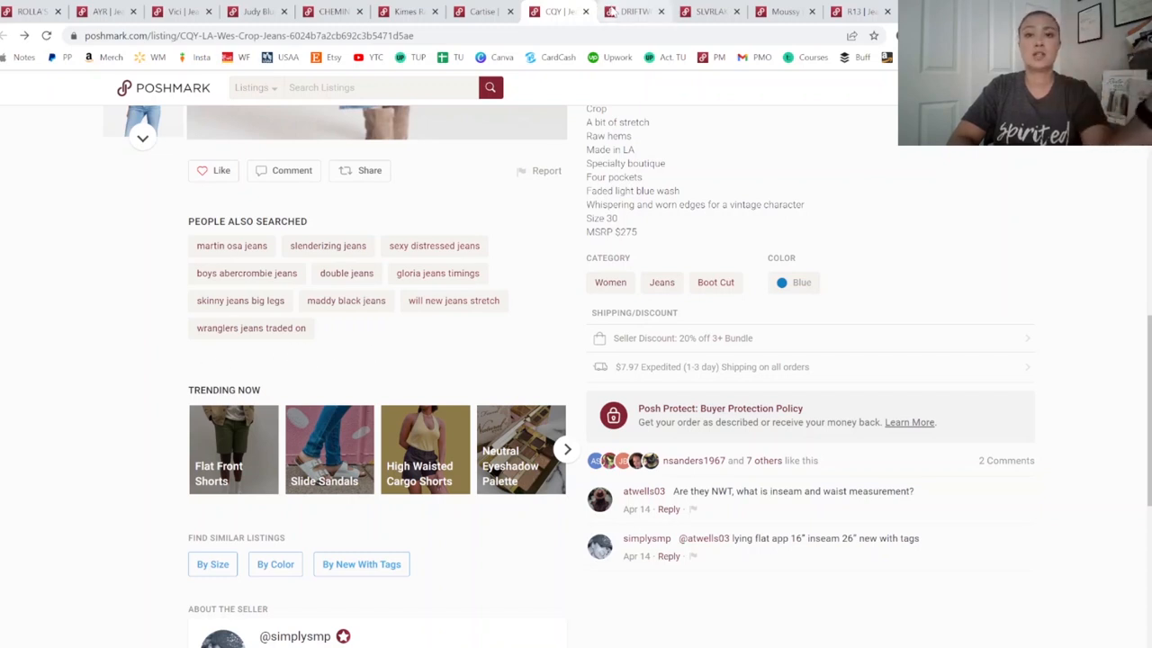
click(638, 11)
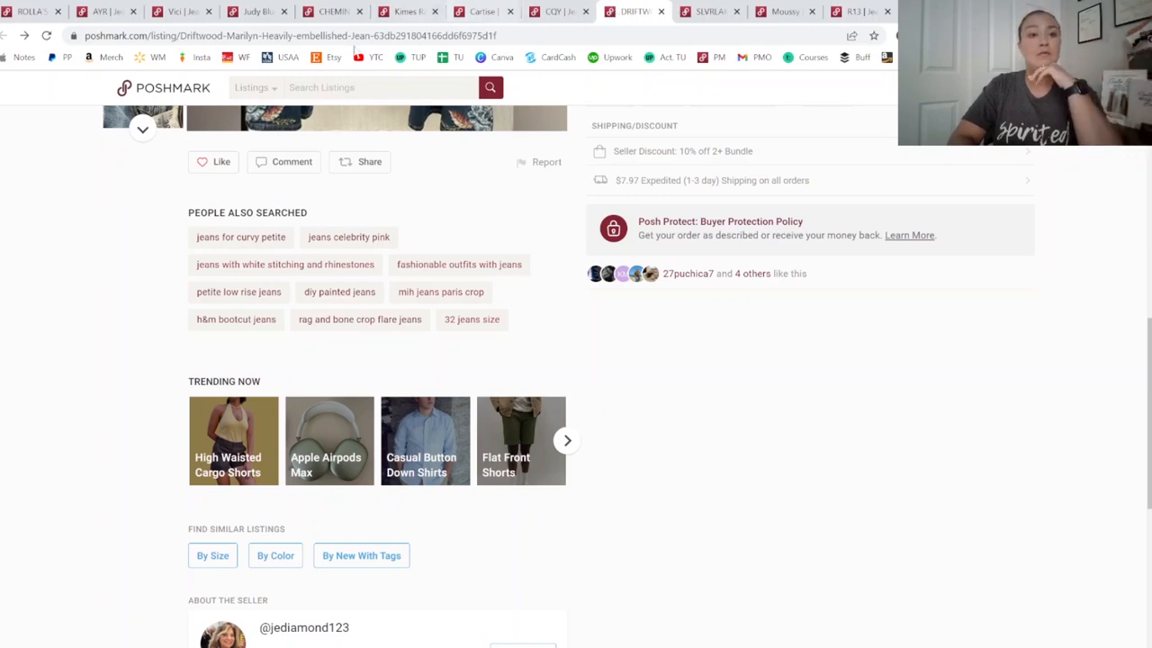
mouse_move(144, 246)
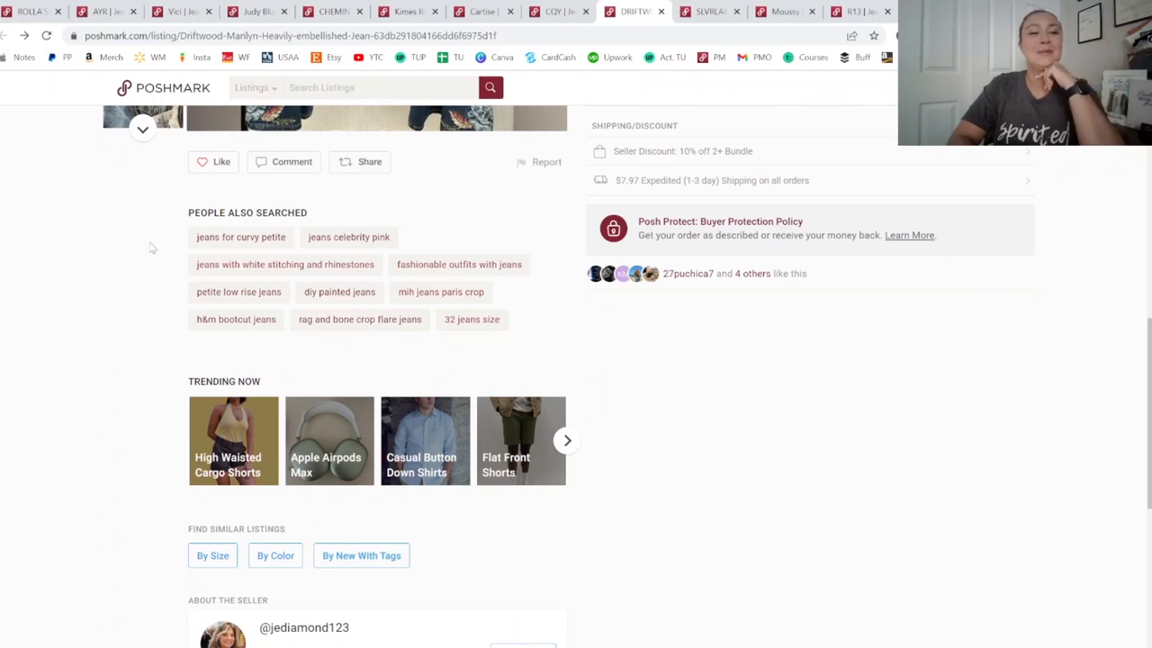
mouse_move(479, 234)
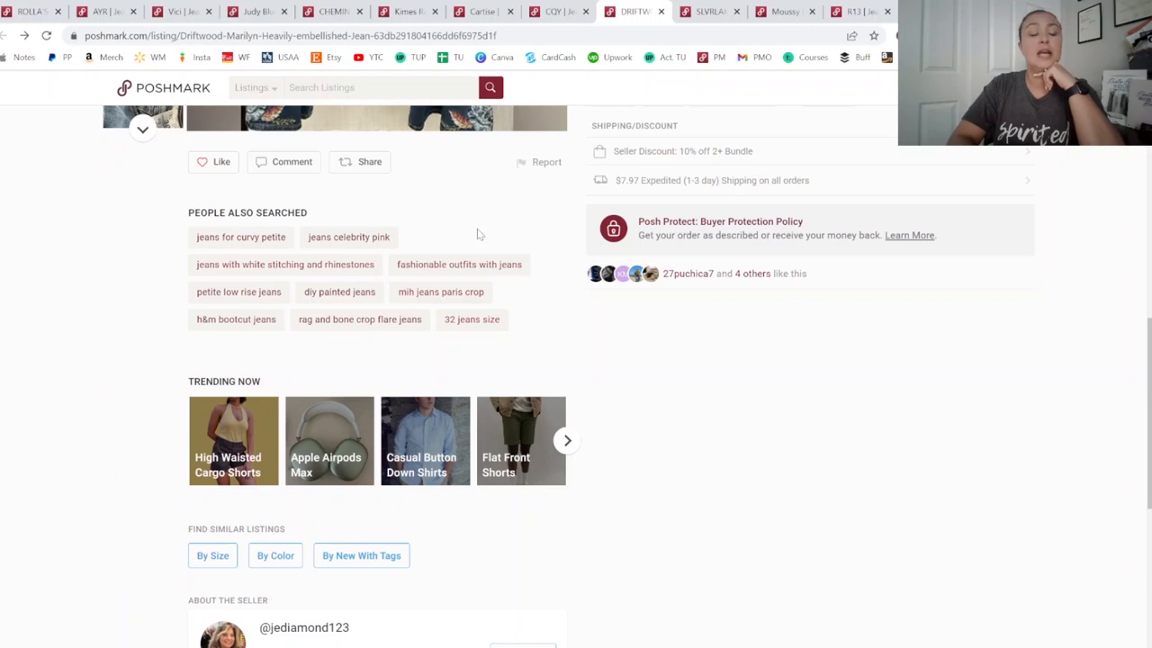
mouse_move(167, 243)
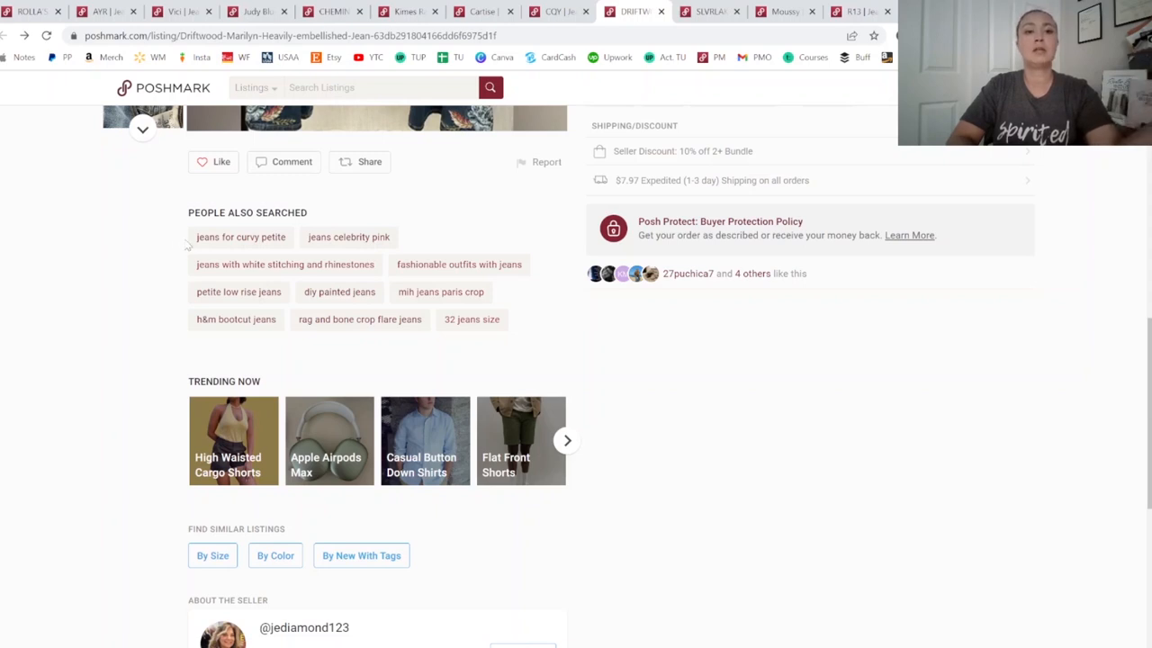
mouse_move(177, 241)
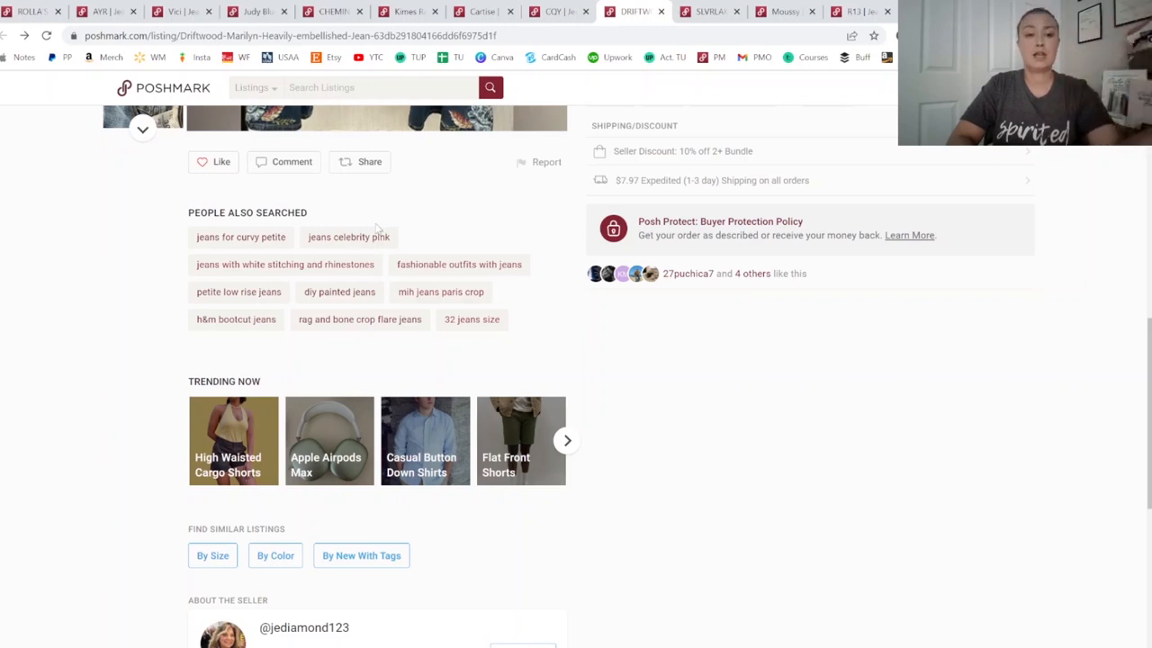
Switch to the SLVRLAKE London ecru beige jeans listing and its related searches
click(720, 11)
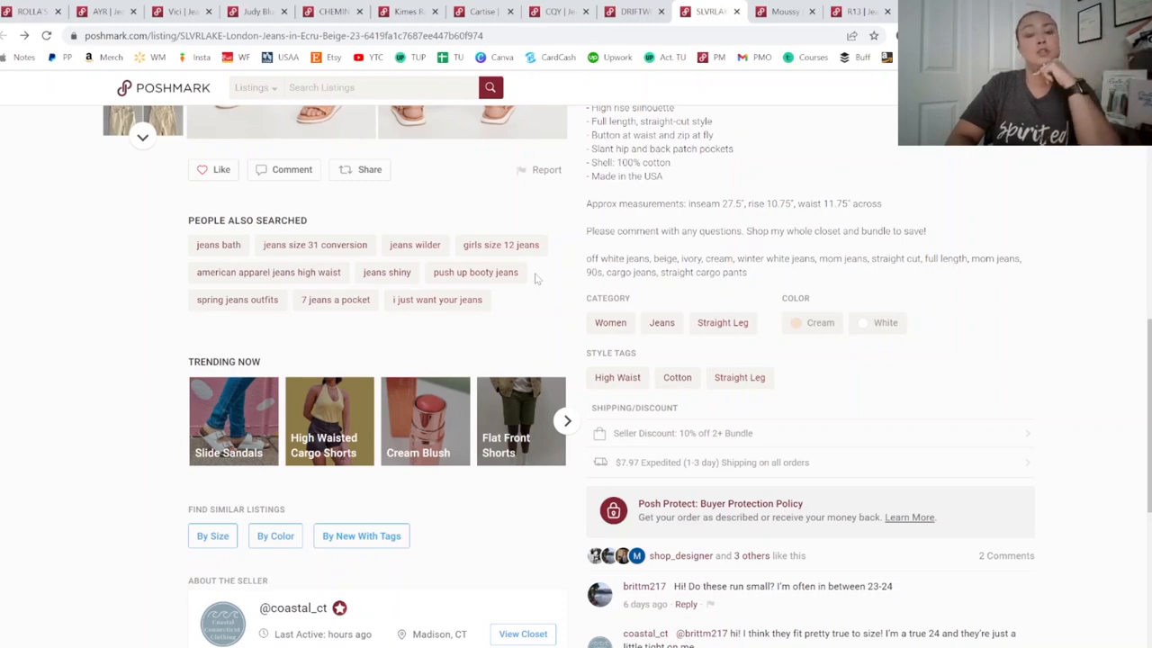
mouse_move(273, 319)
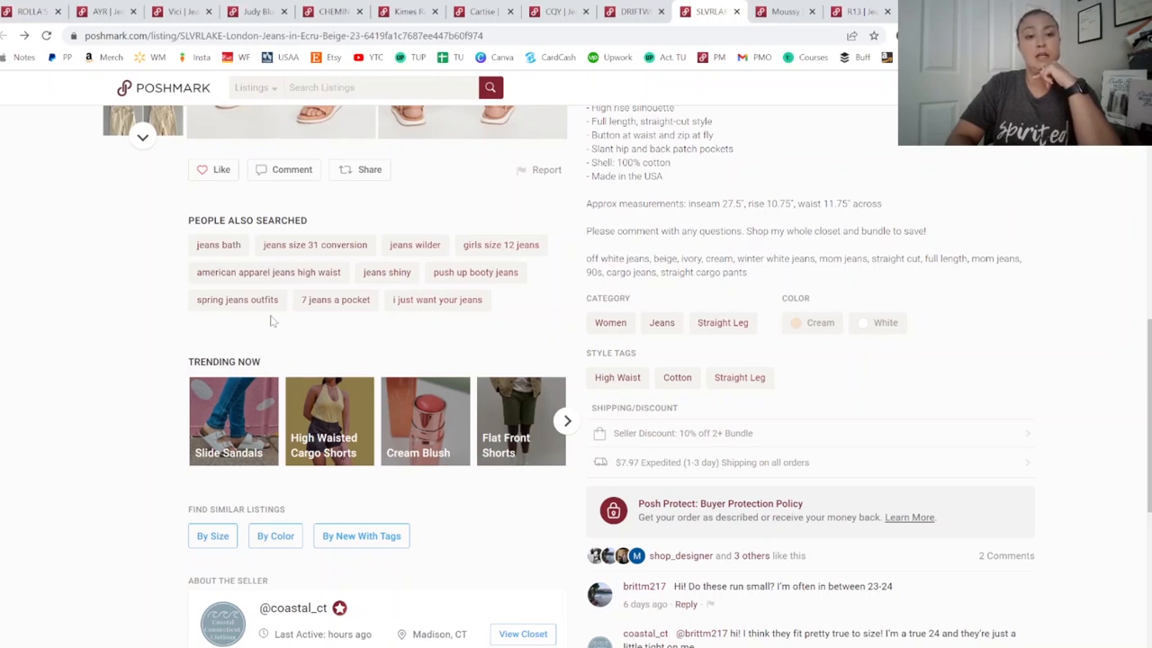
mouse_move(414, 324)
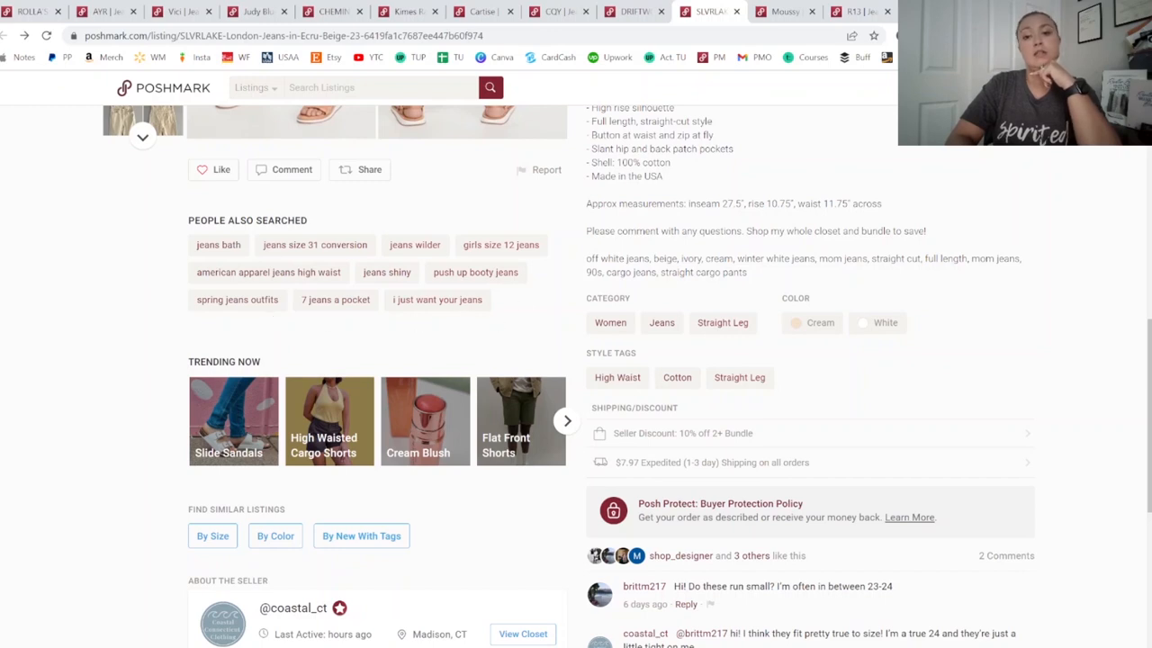
Switch to the Moussy Vintage dark blue size 23 jeans listing and its related searches
click(785, 11)
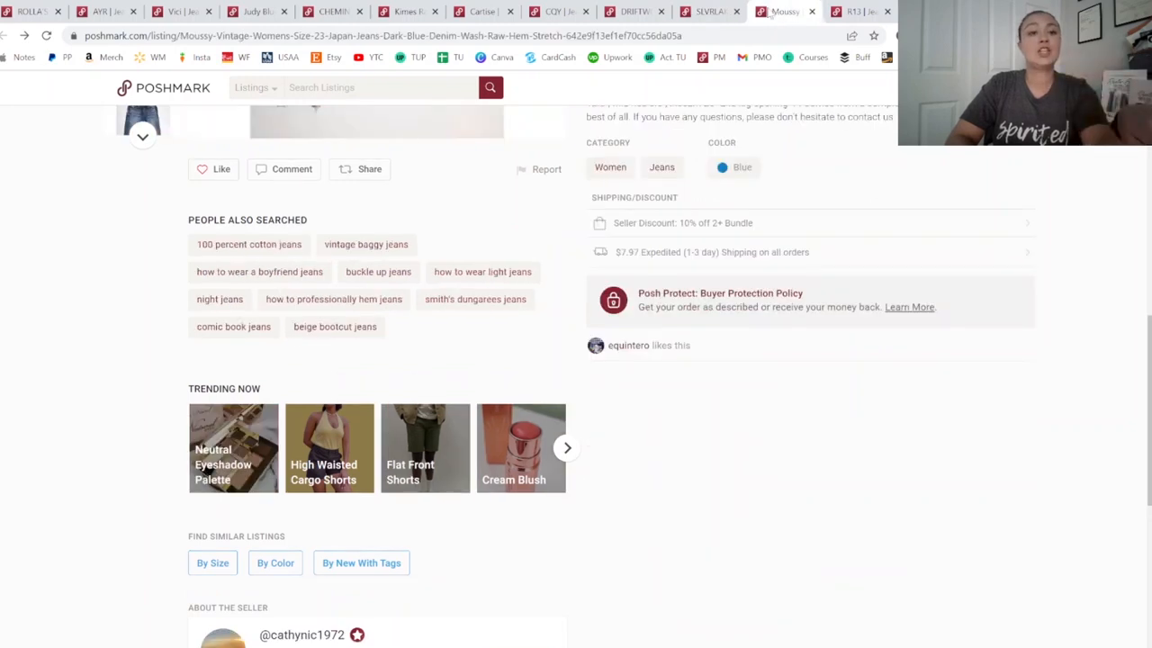
mouse_move(183, 259)
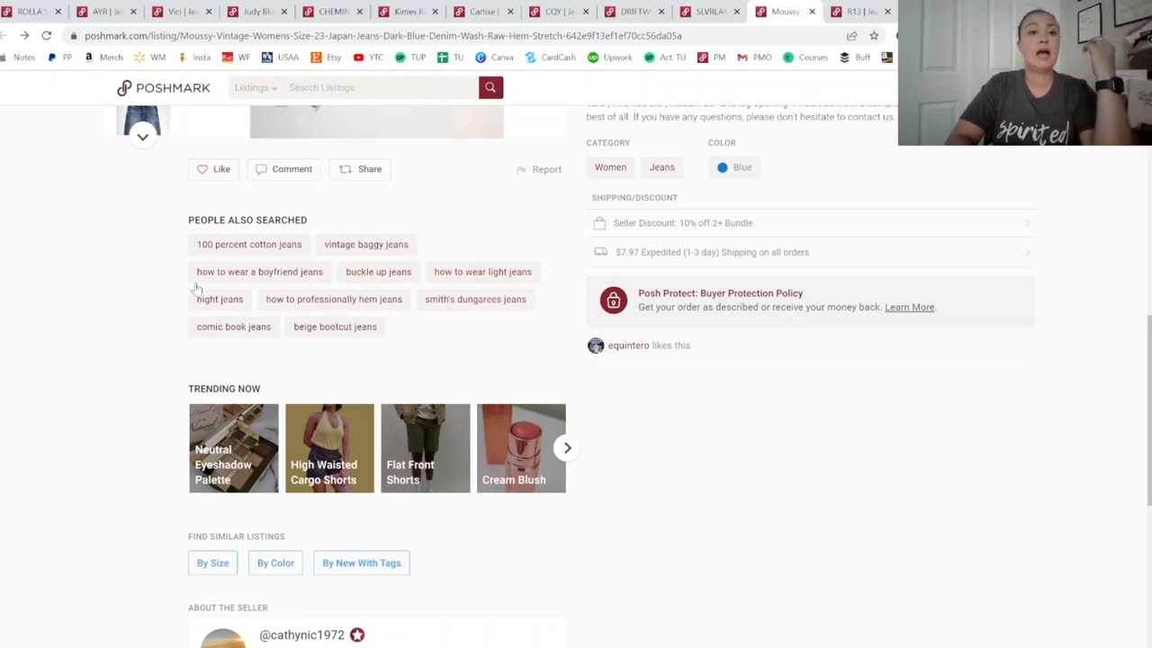
mouse_move(419, 284)
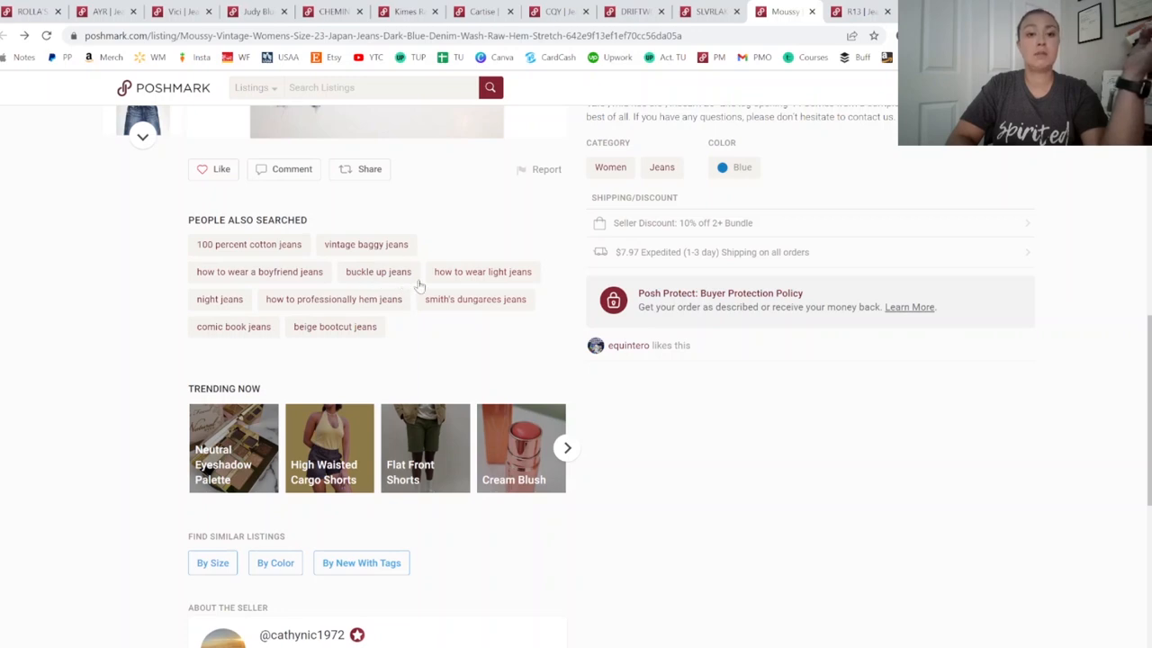
mouse_move(457, 288)
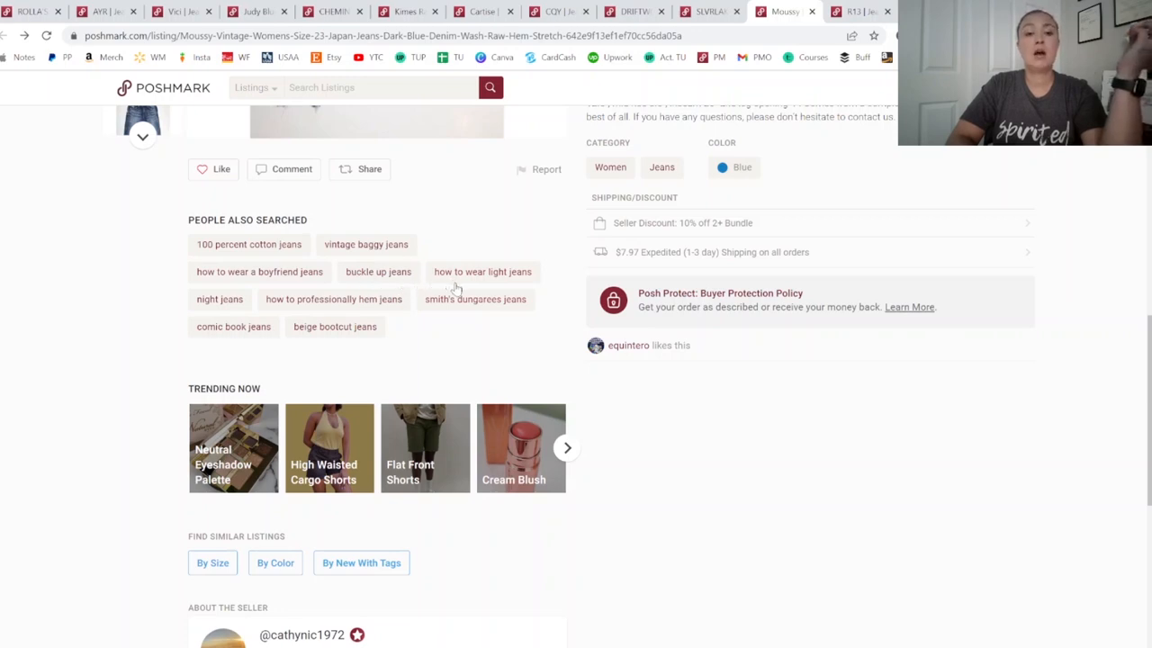
mouse_move(530, 314)
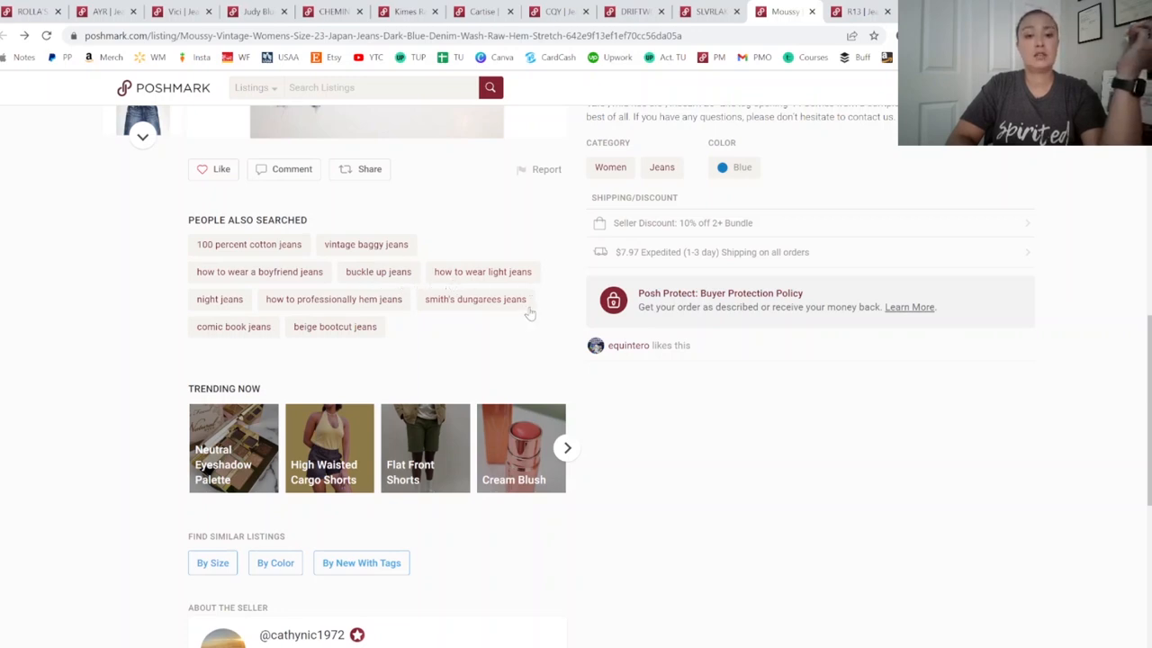
mouse_move(342, 309)
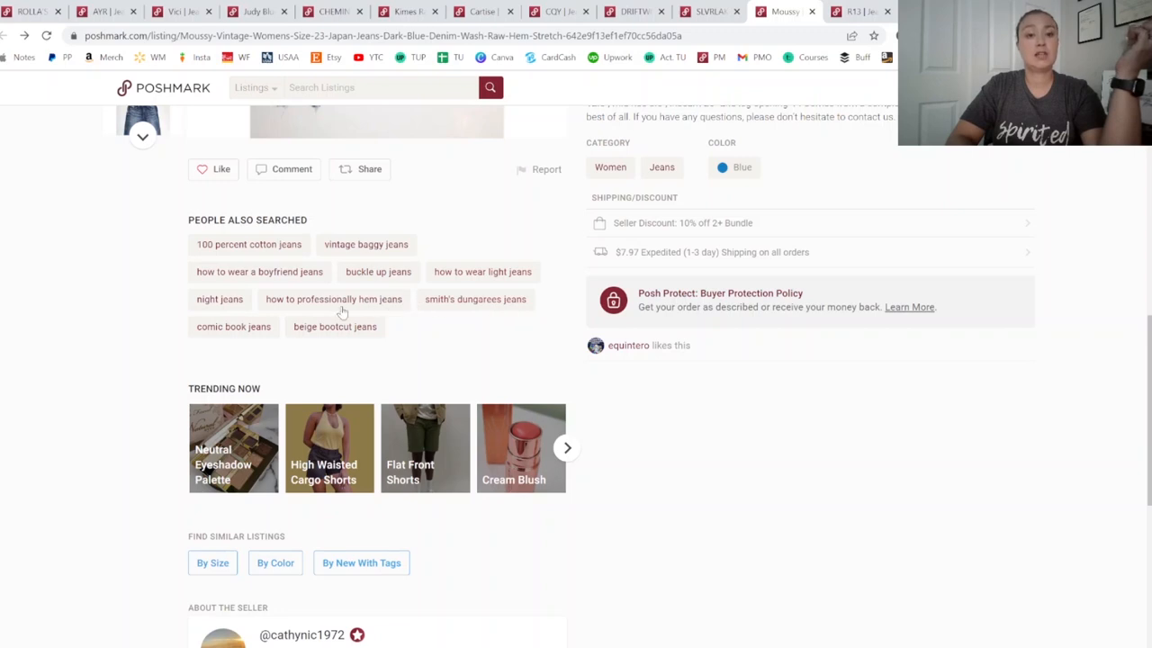
mouse_move(209, 354)
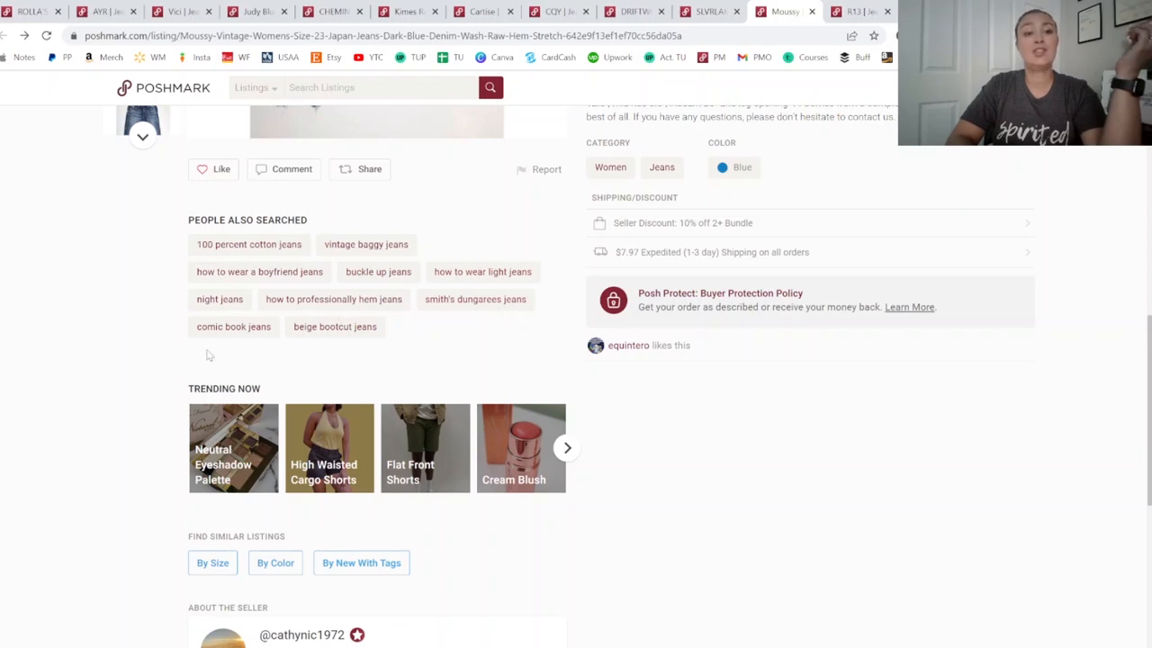
mouse_move(364, 367)
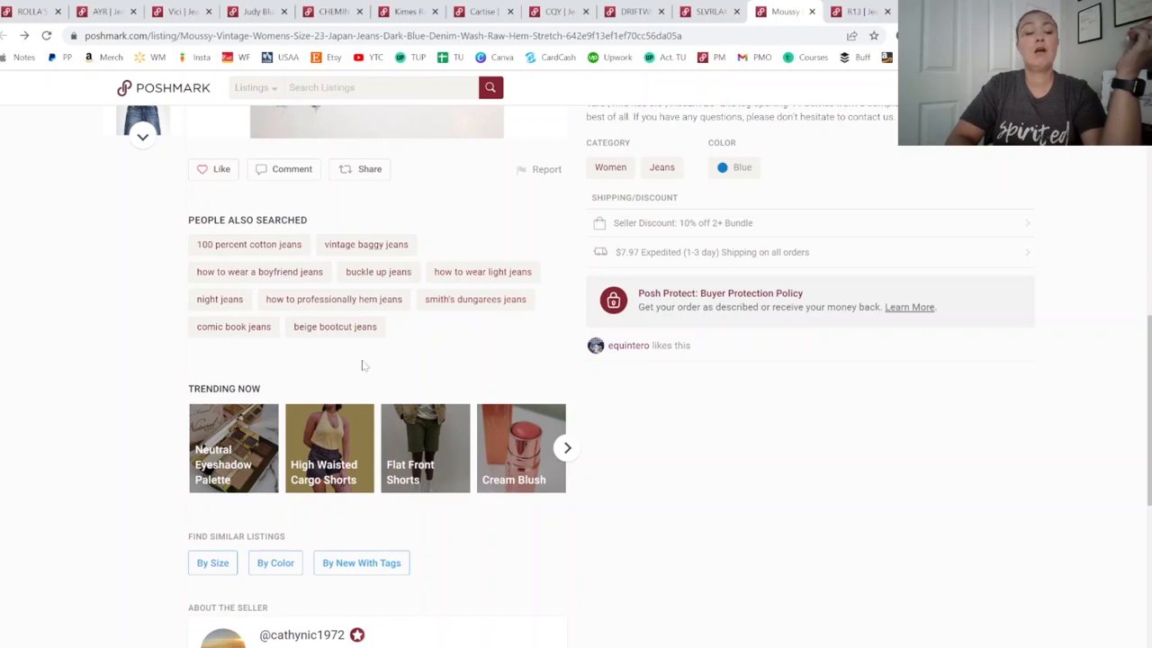
mouse_move(860, 11)
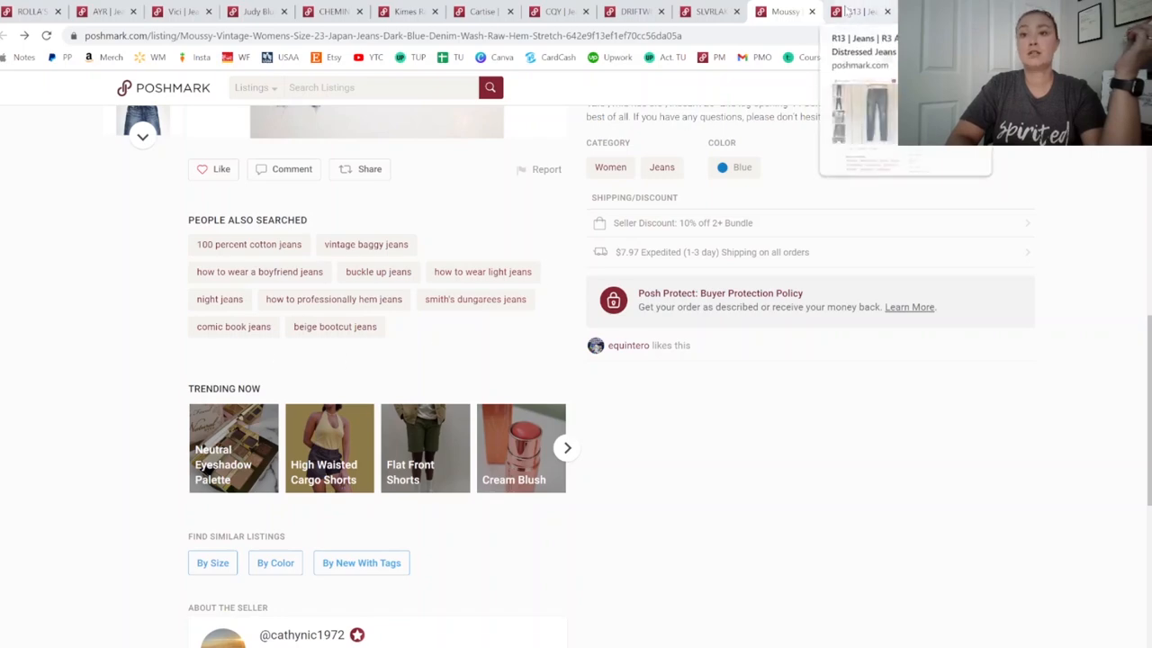
Switch to the R13 Allison skinny distressed jeans listing and its related searches
click(854, 14)
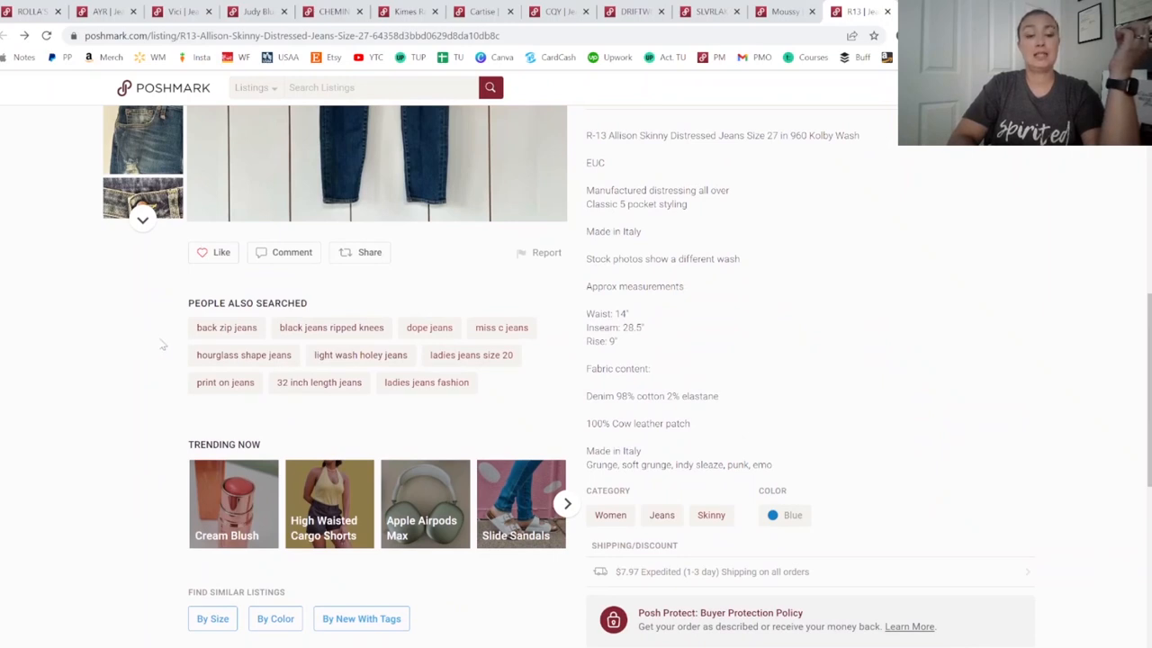
mouse_move(169, 349)
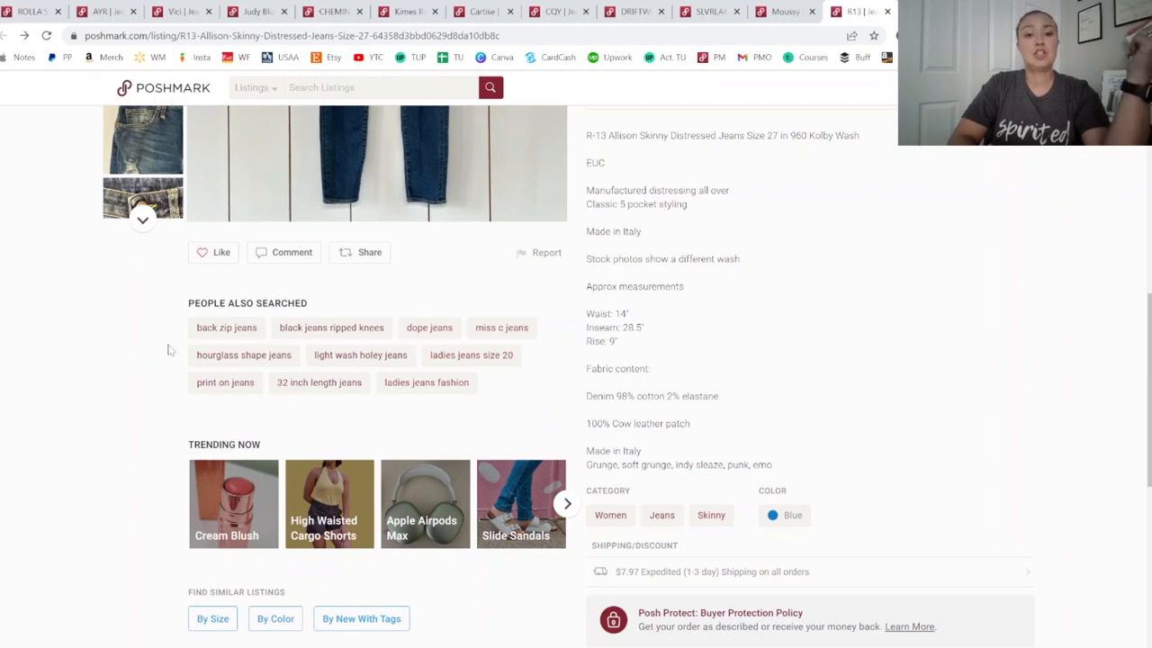
mouse_move(352, 333)
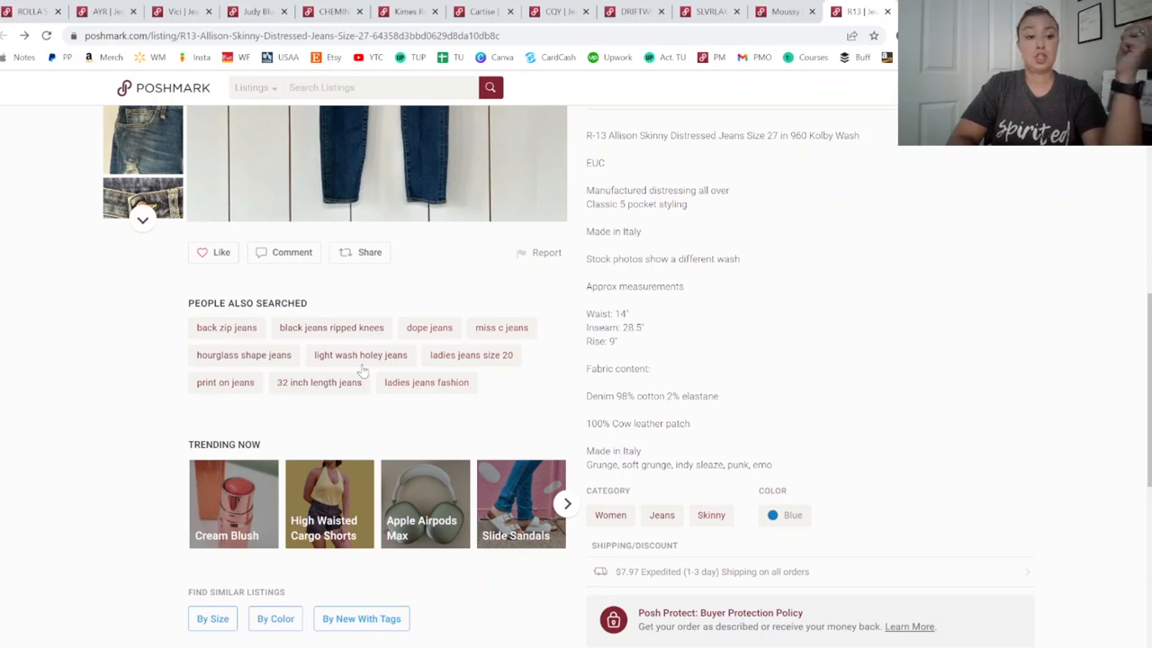
mouse_move(288, 413)
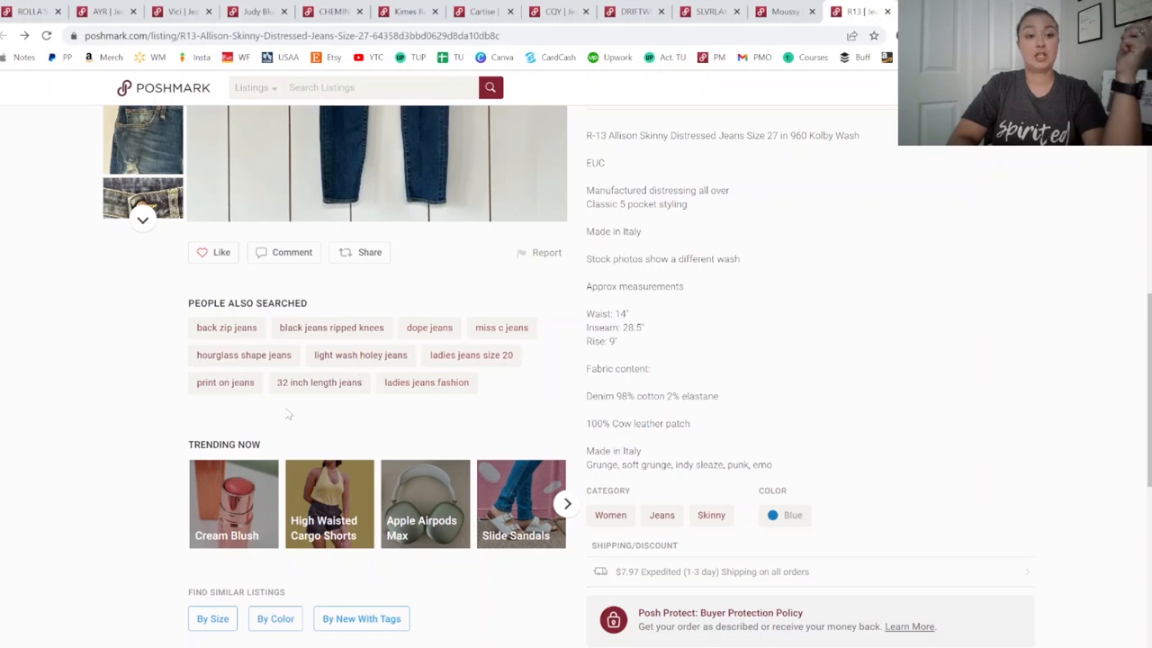
mouse_move(439, 407)
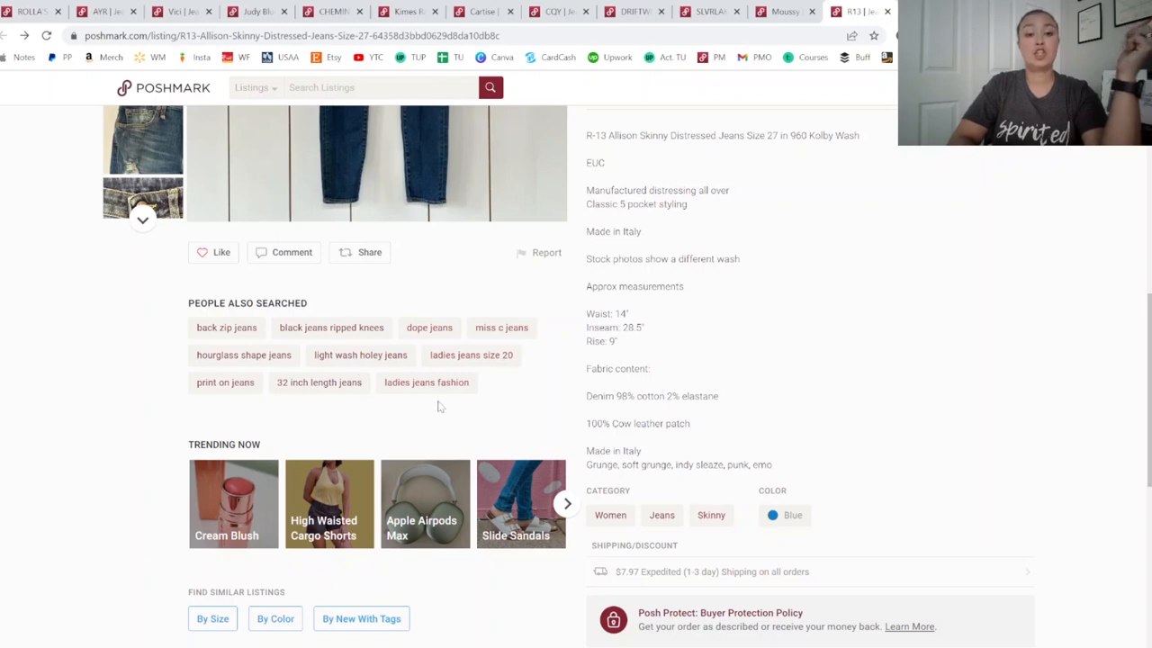
mouse_move(720, 126)
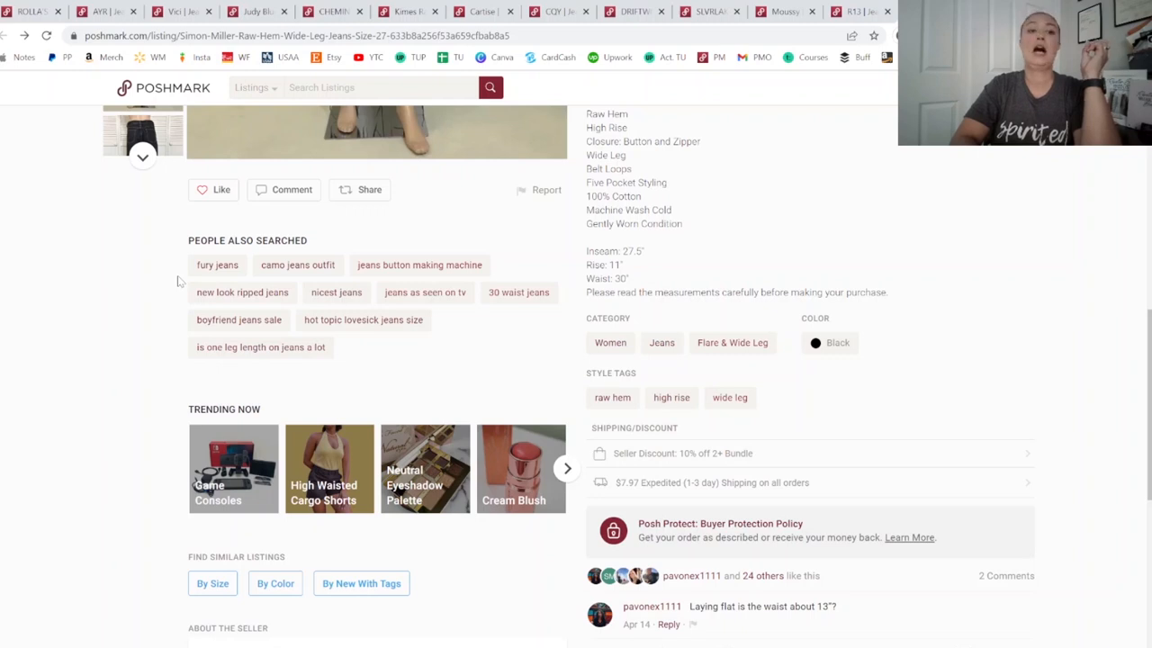
mouse_move(331, 338)
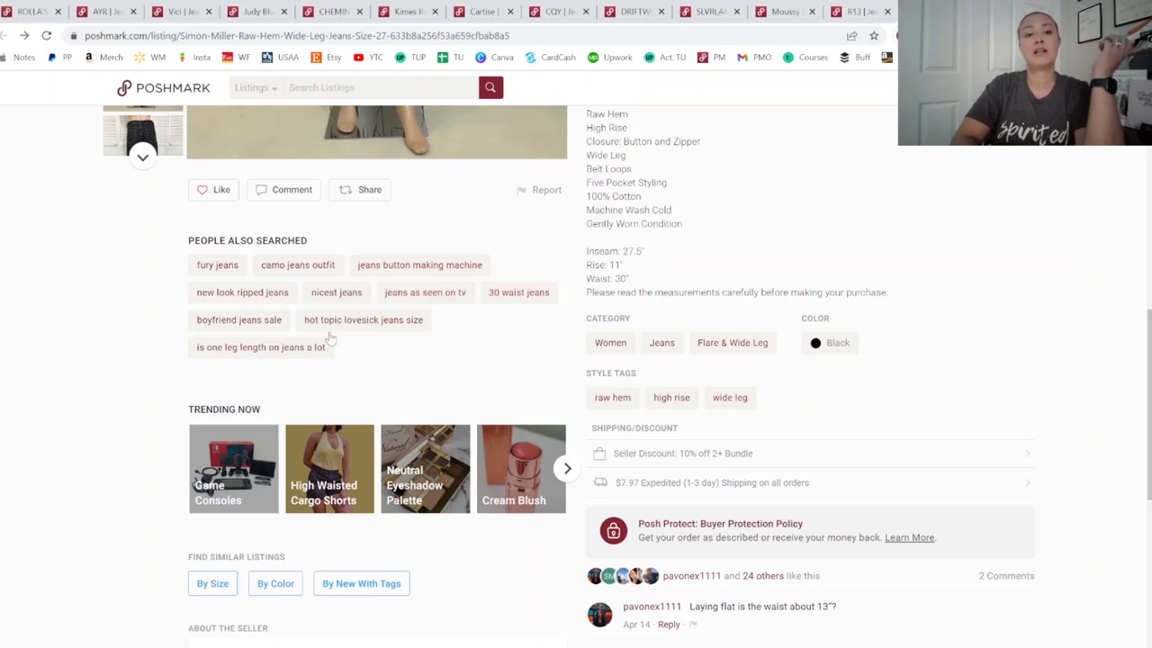
mouse_move(385, 369)
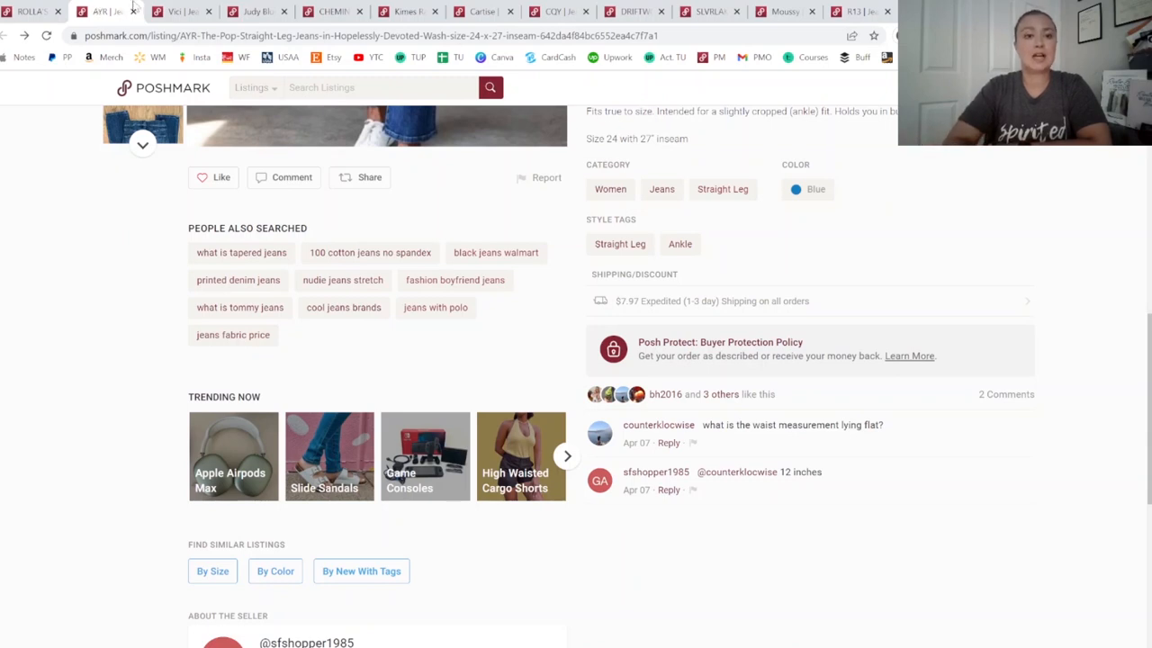
mouse_move(261, 11)
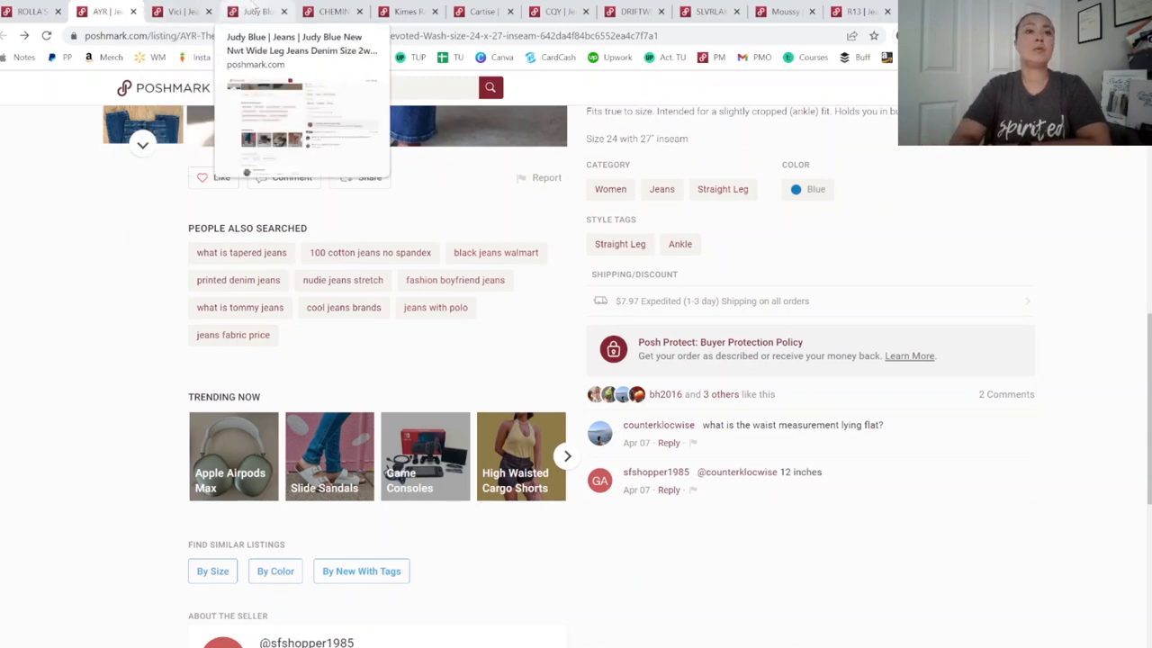
Return to the Judy Blue wide leg jeans listing and its related searches
click(259, 10)
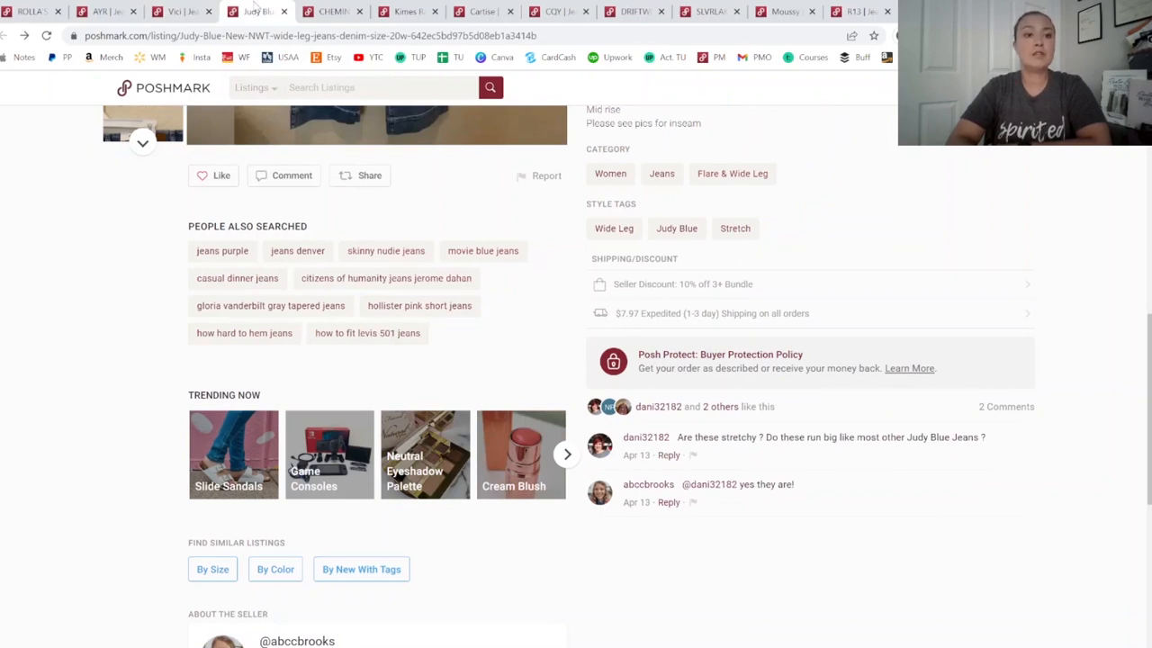